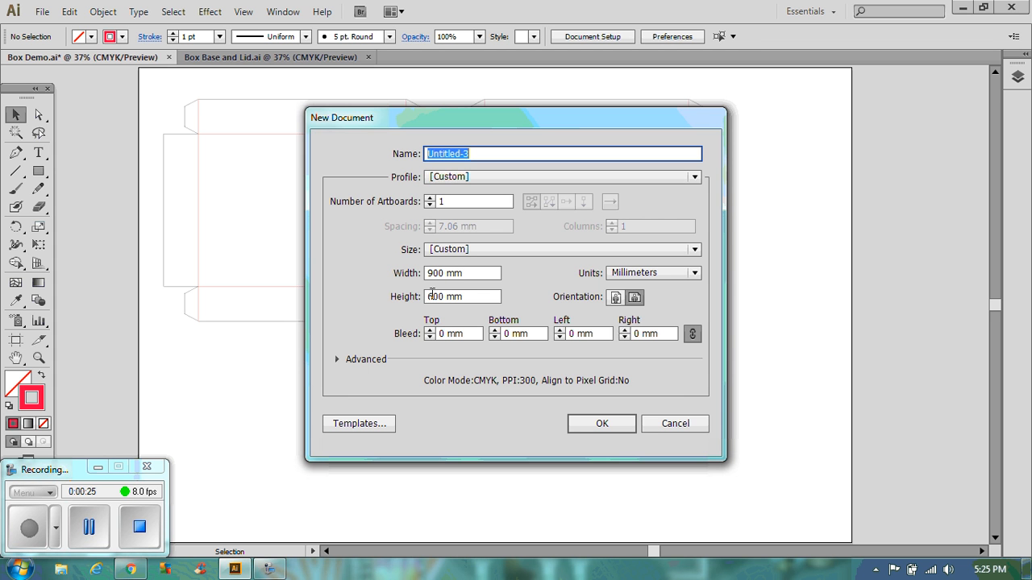
Create the new document at 900 × 600 mm
{"action": "type", "text": "600 mm"}
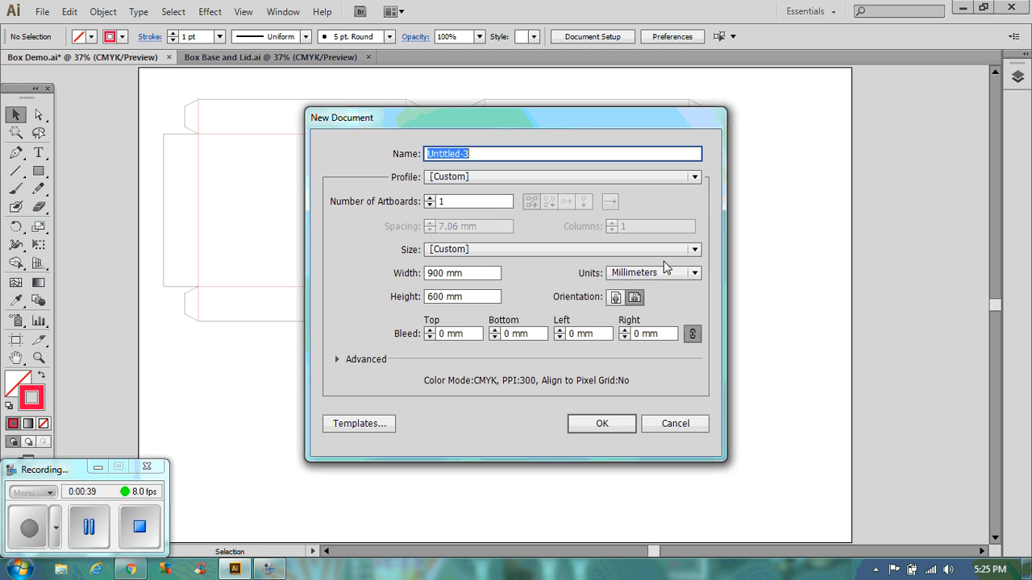
{"action": "left_click", "coordinate": [602, 422]}
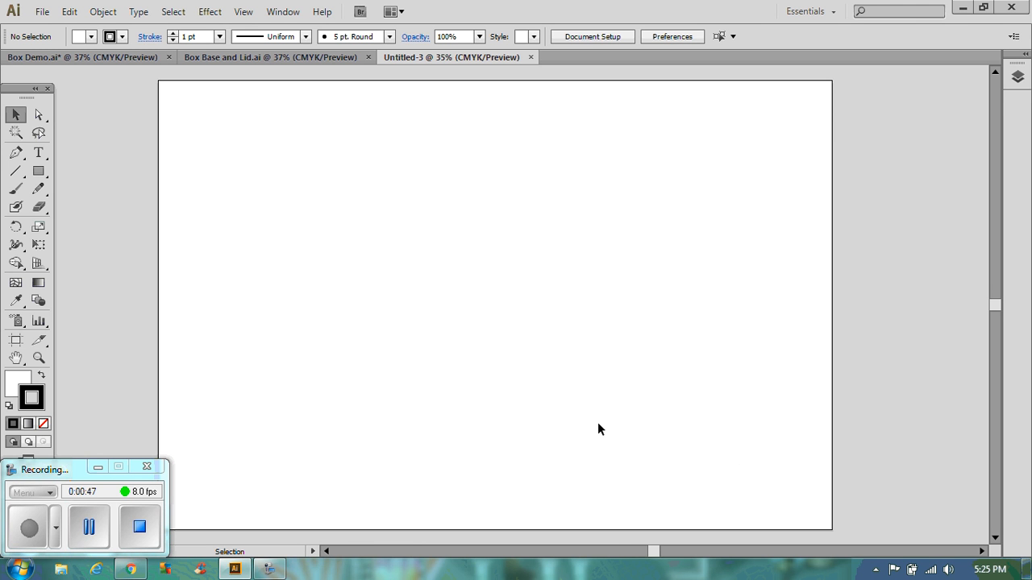
{"action": "mouse_move", "coordinate": [106, 47]}
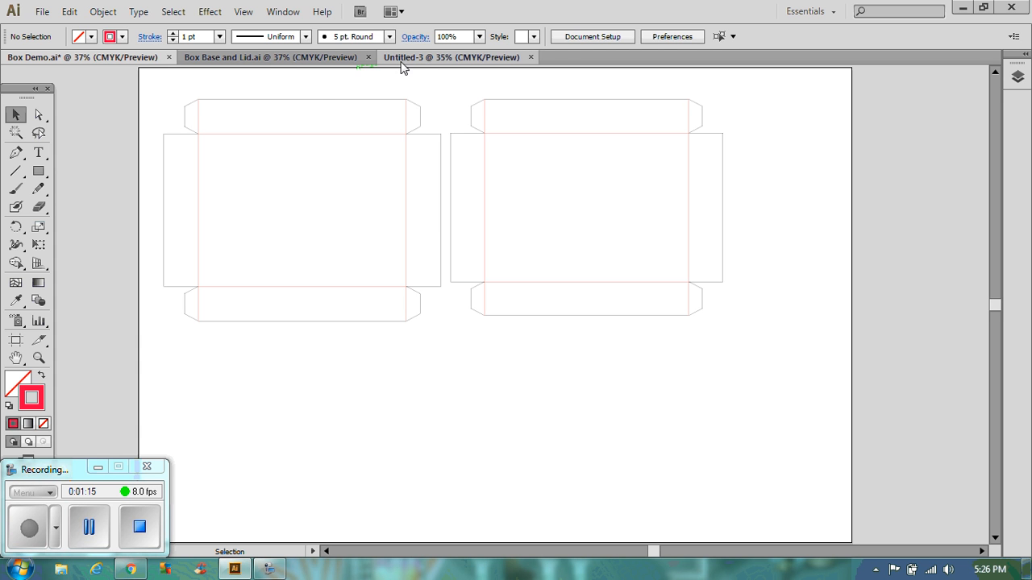
{"action": "mouse_move", "coordinate": [423, 62]}
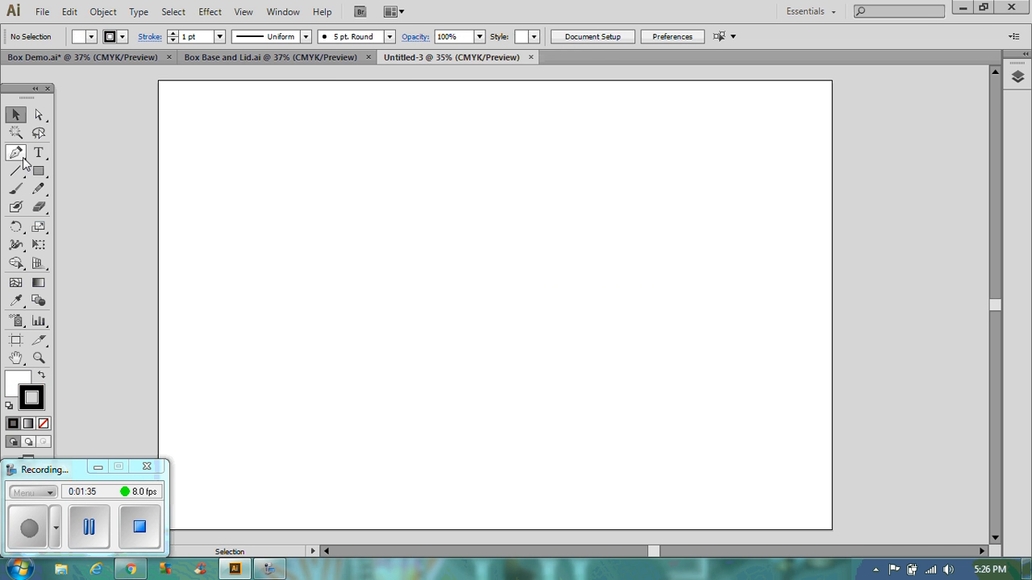
Place a six-sided polygon with a 150 mm radius using the Polygon Tool
{"action": "left_click", "coordinate": [16, 171]}
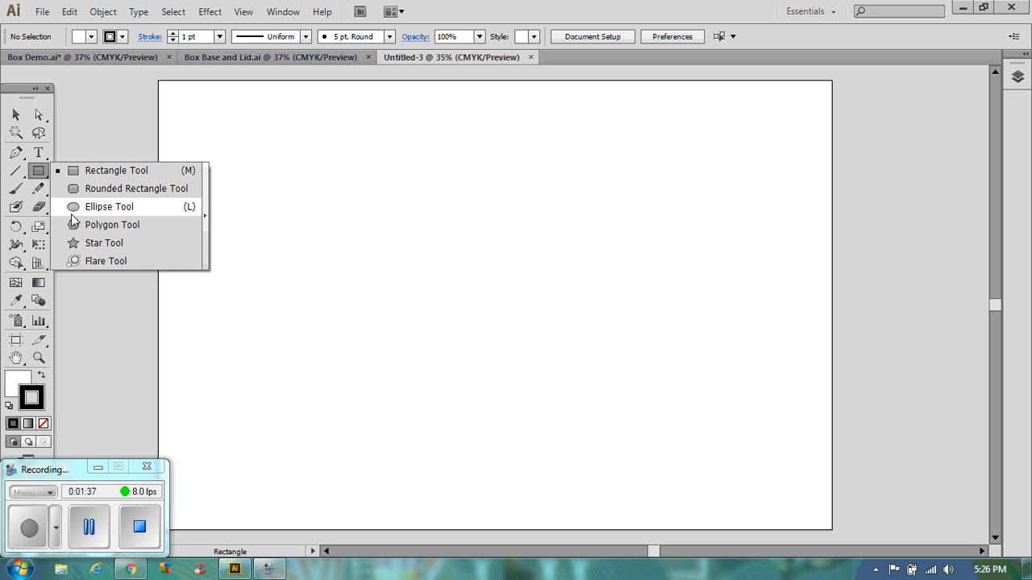
{"action": "left_click", "coordinate": [113, 224]}
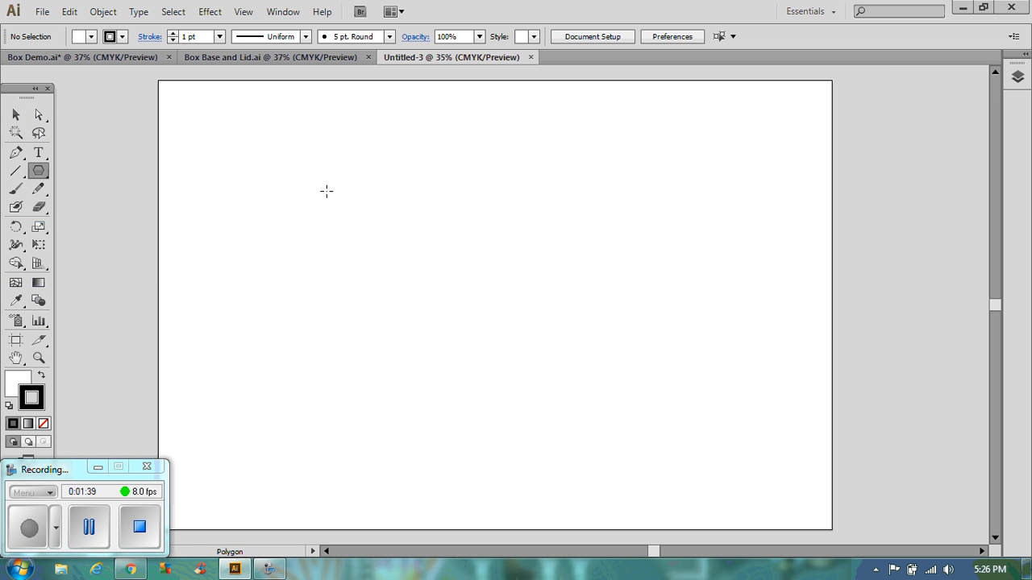
{"action": "left_click", "coordinate": [326, 190]}
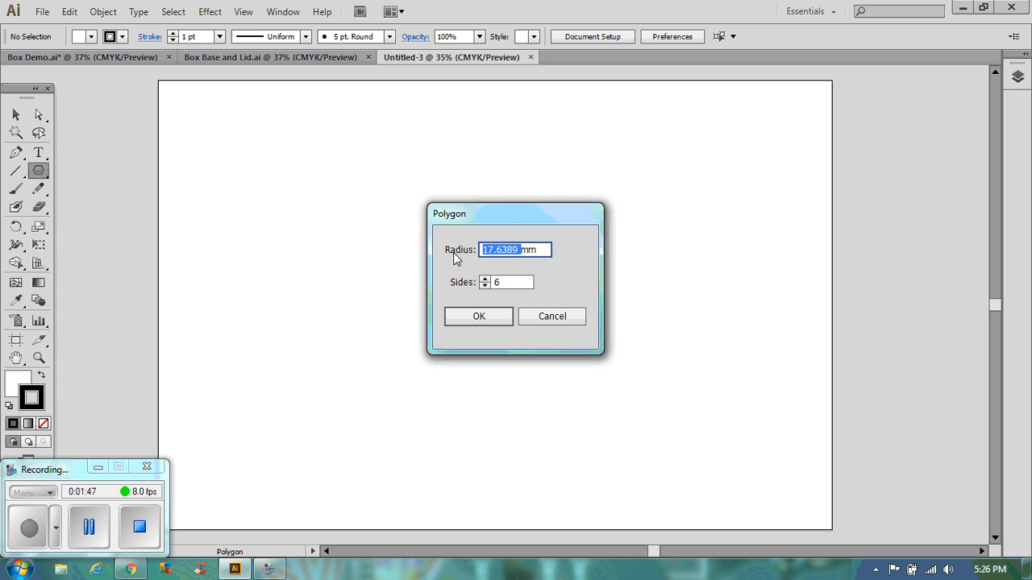
{"action": "key", "text": "Delete"}
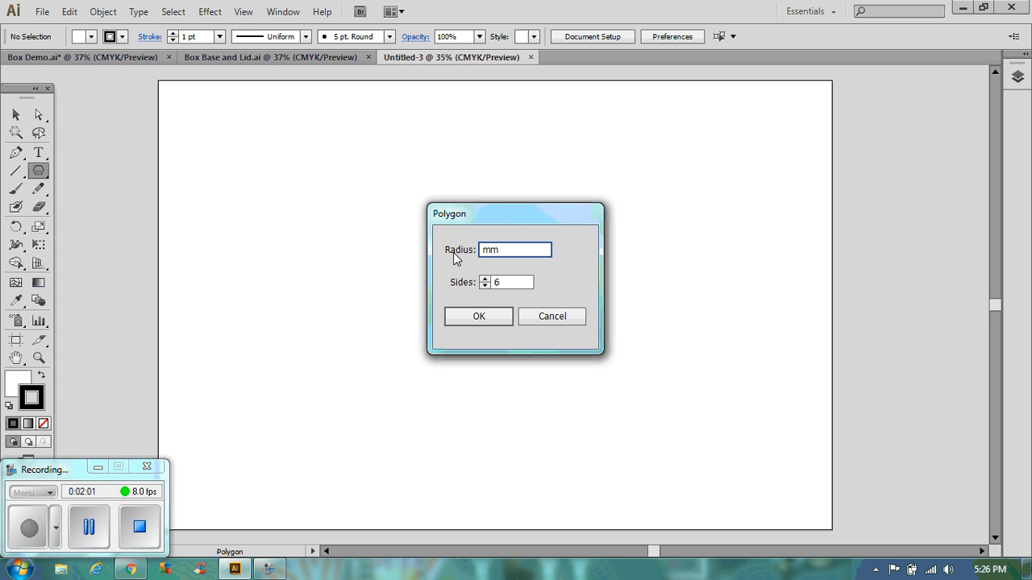
{"action": "type", "text": "150"}
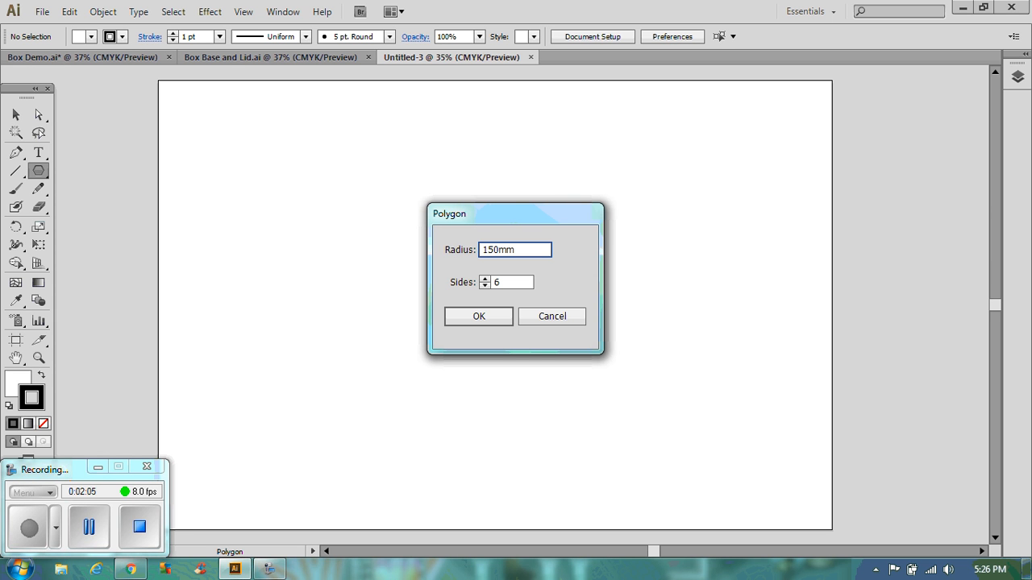
{"action": "left_click", "coordinate": [477, 316]}
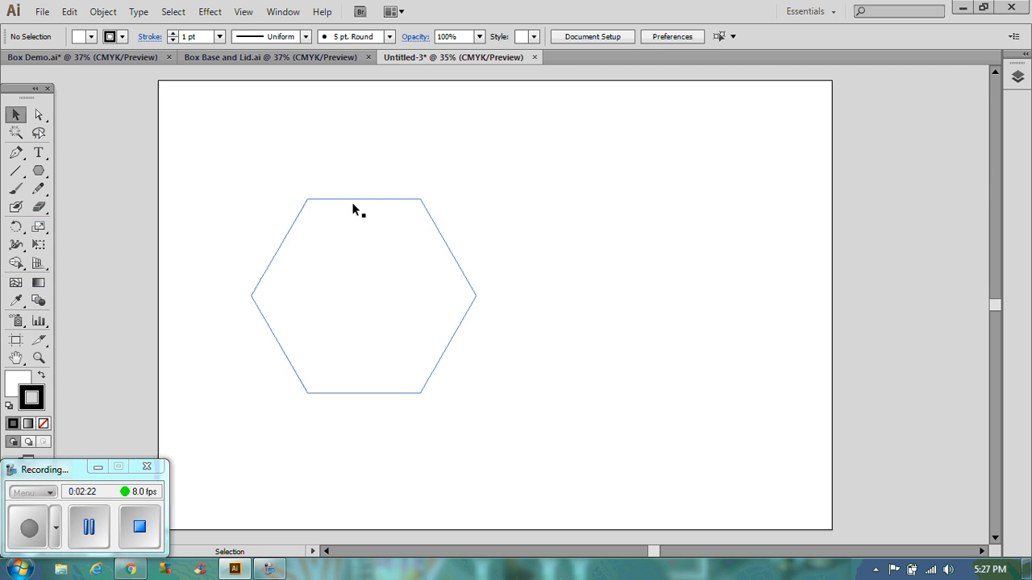
Select the hexagon and set its stroke to a red swatch
{"action": "left_click", "coordinate": [338, 203]}
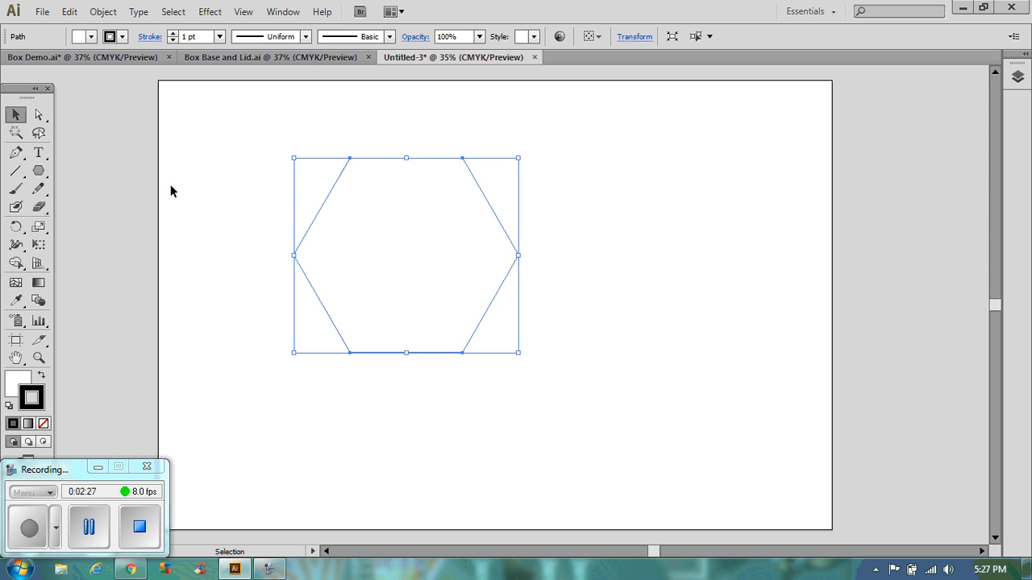
{"action": "mouse_move", "coordinate": [113, 36]}
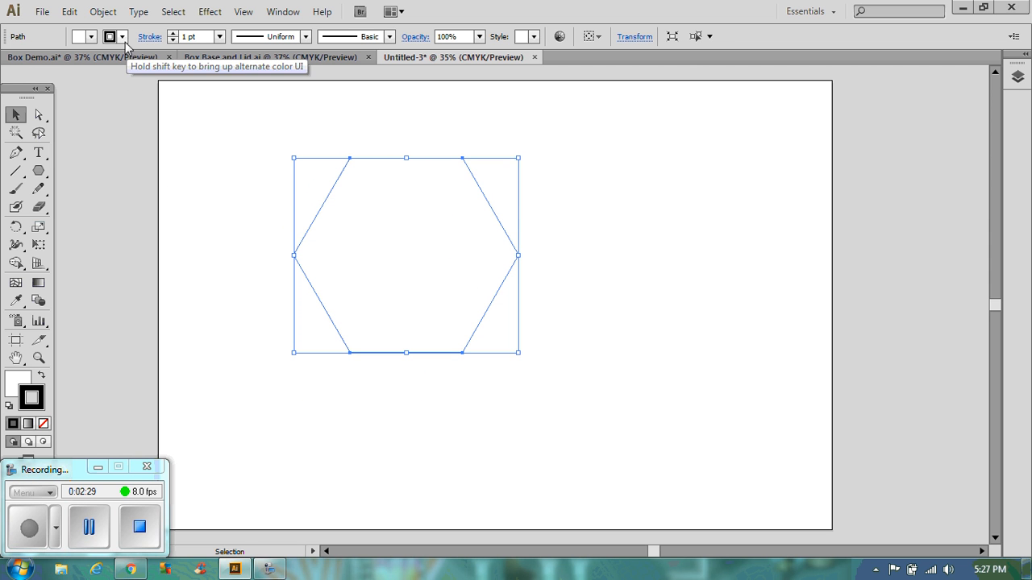
{"action": "left_click", "coordinate": [110, 35]}
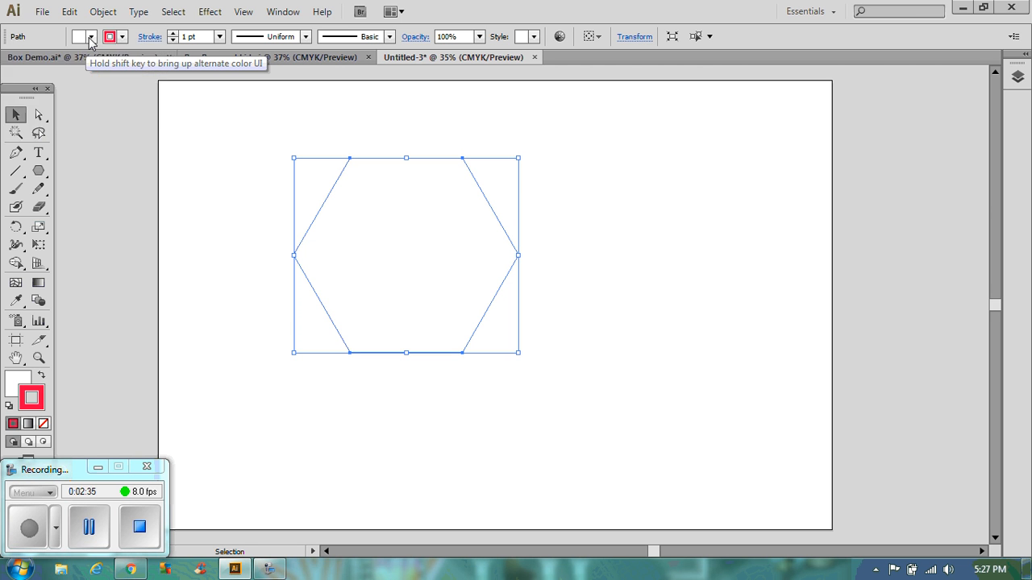
{"action": "left_click", "coordinate": [77, 35]}
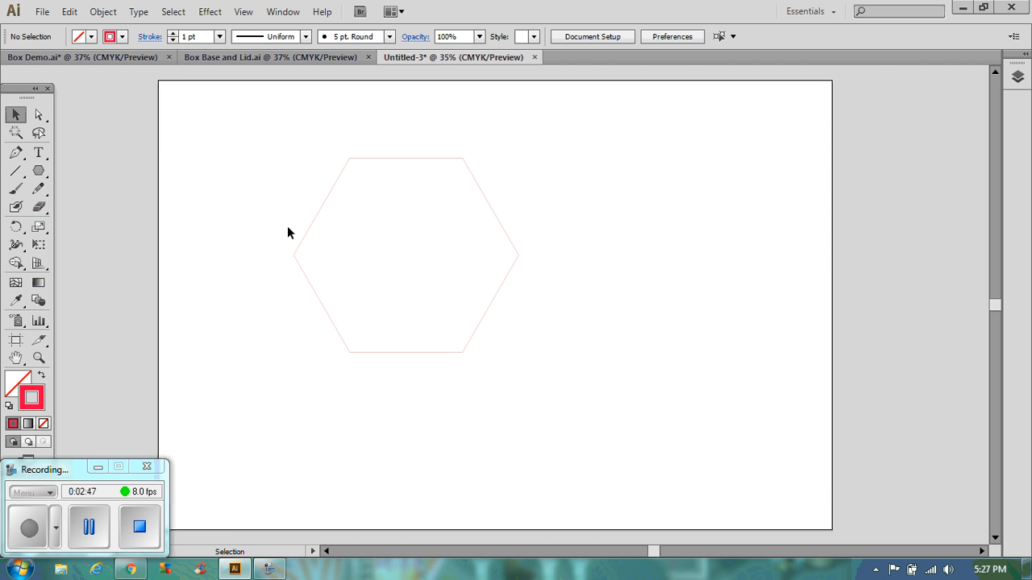
Zoom in and draw a 45 mm line segment for the tab's first side
{"action": "left_click", "coordinate": [38, 358]}
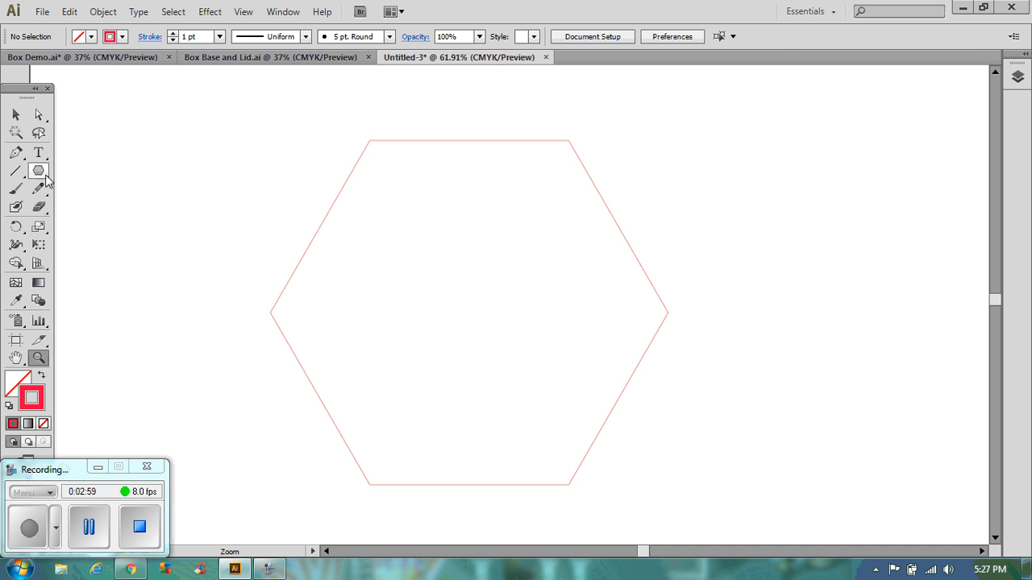
{"action": "left_click", "coordinate": [39, 170]}
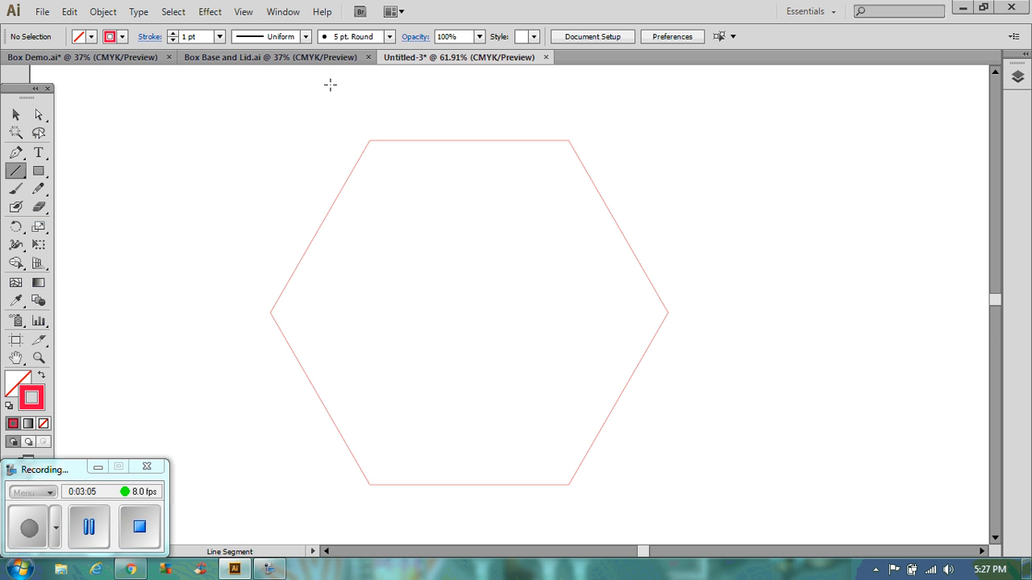
{"action": "left_click_drag", "start_coordinate": [271, 140], "coordinate": [667, 141]}
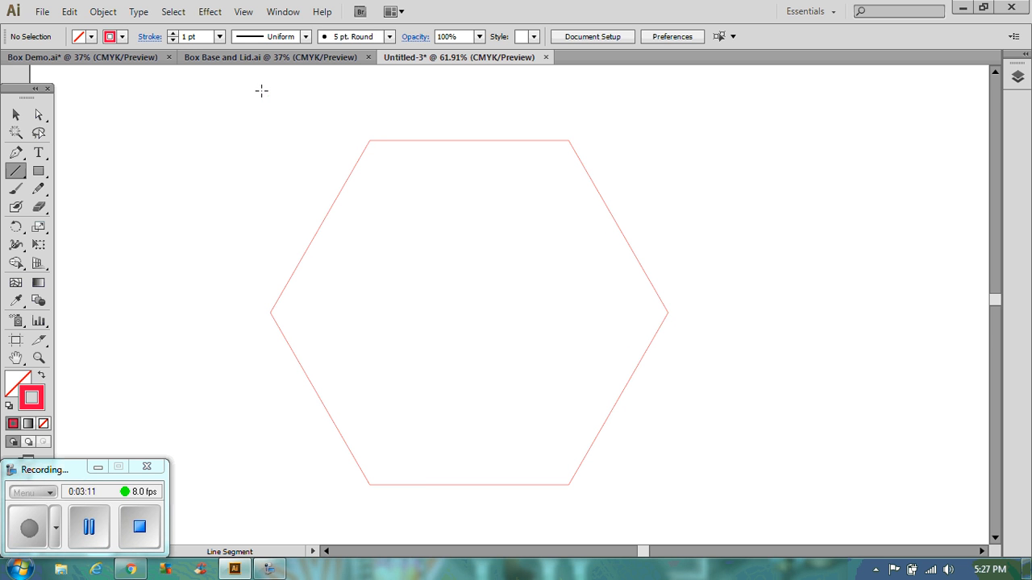
{"action": "left_click", "coordinate": [261, 90]}
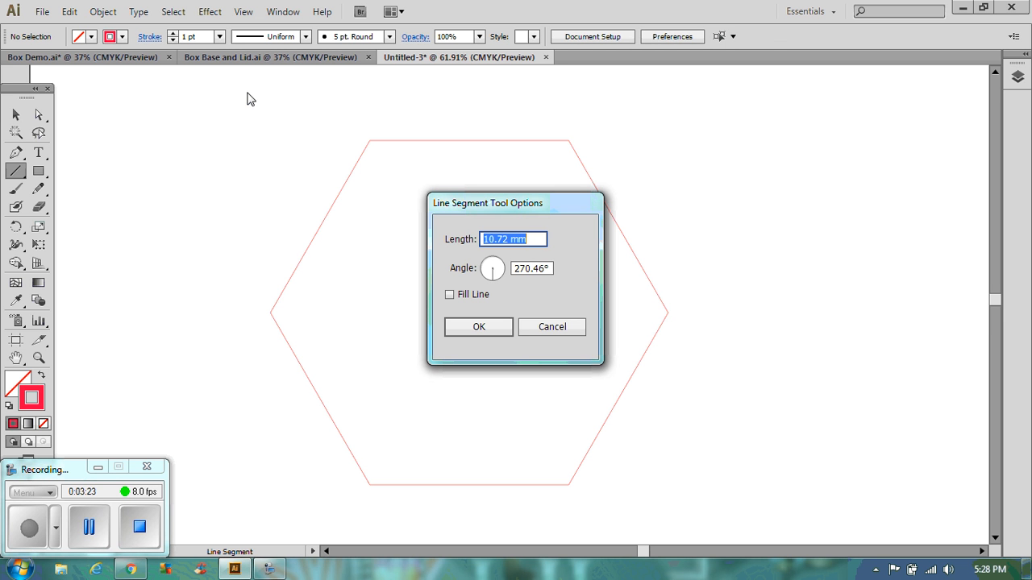
{"action": "type", "text": "45"}
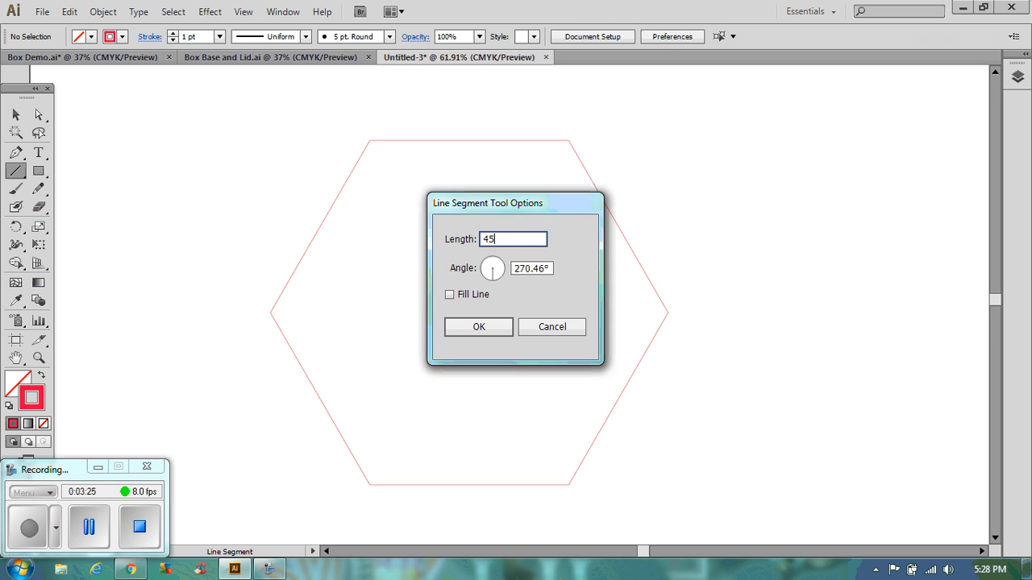
{"action": "left_click", "coordinate": [477, 325]}
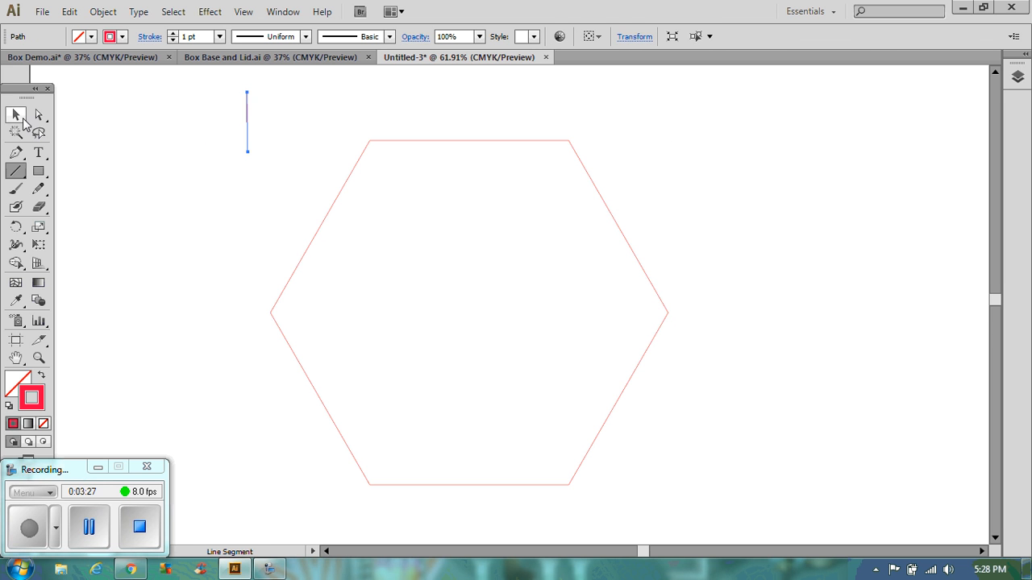
{"action": "left_click", "coordinate": [16, 115]}
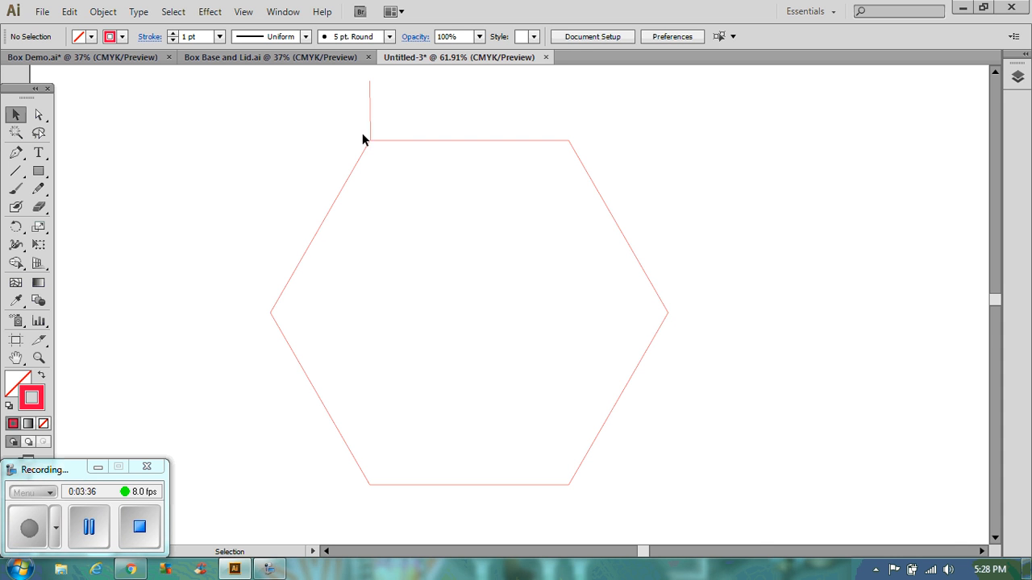
{"action": "mouse_move", "coordinate": [165, 286]}
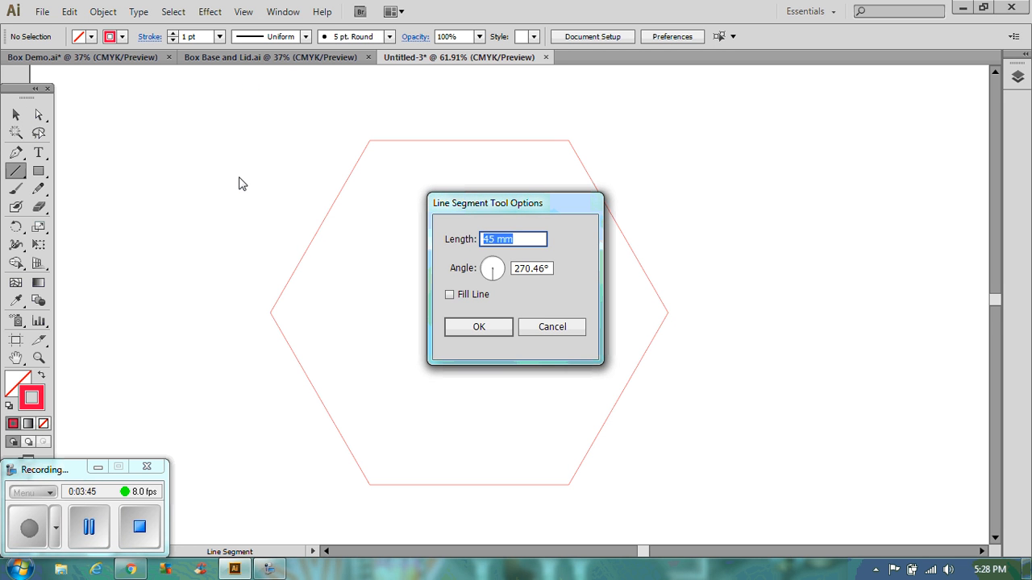
Draw another 45 mm line segment at a 90° angle
{"action": "left_click", "coordinate": [532, 267]}
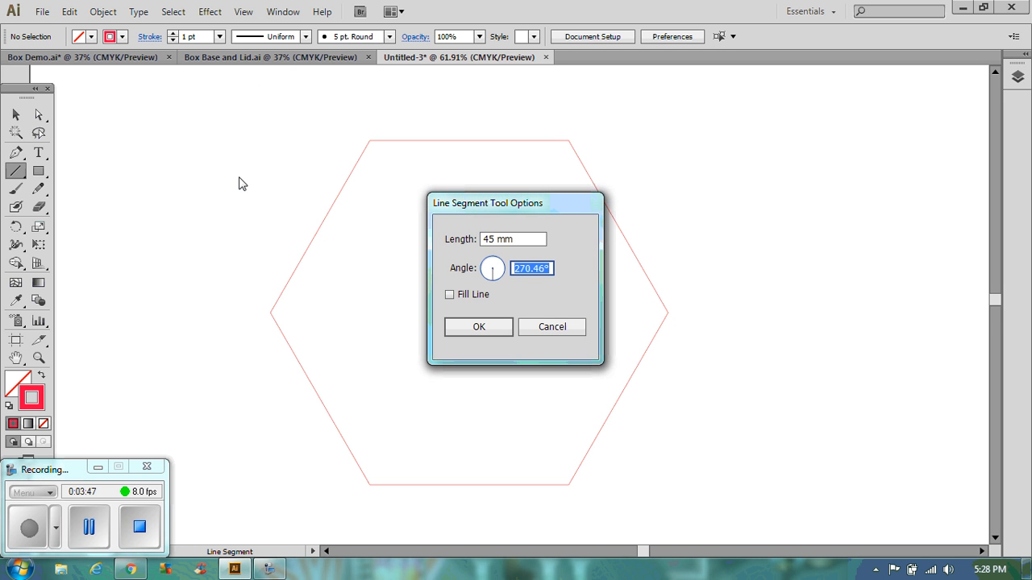
{"action": "type", "text": "0"}
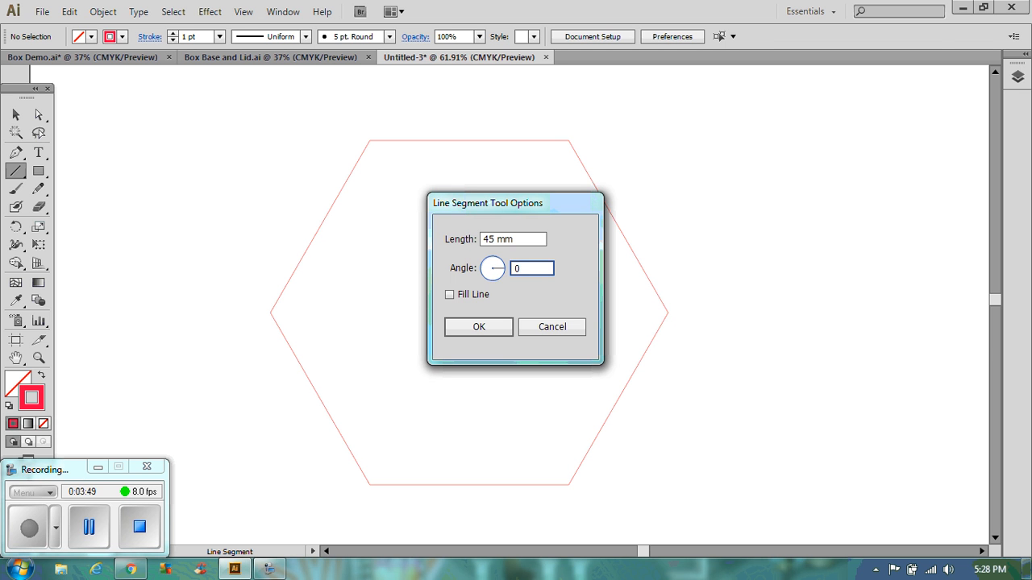
{"action": "type", "text": "90"}
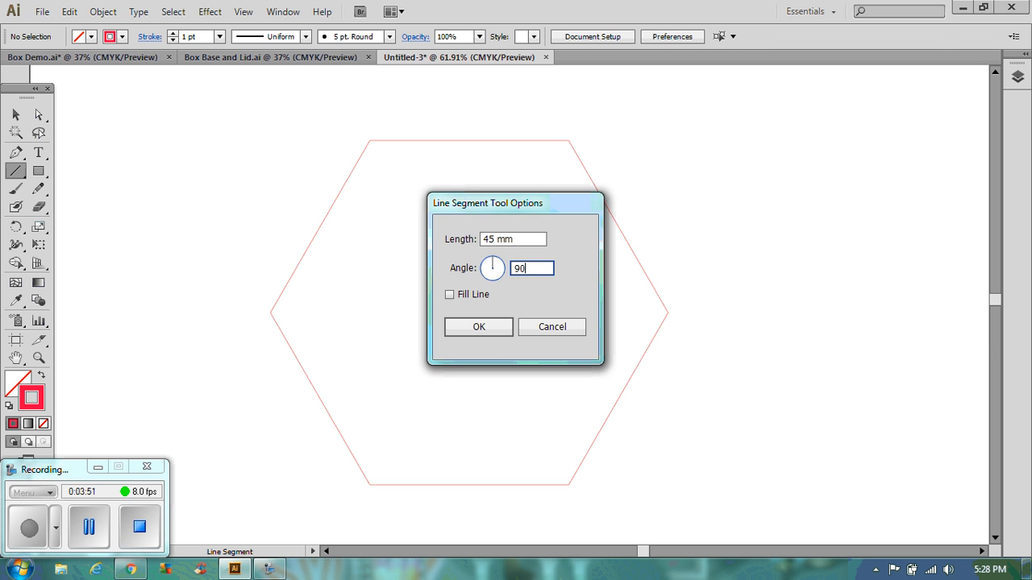
{"action": "left_click", "coordinate": [477, 326]}
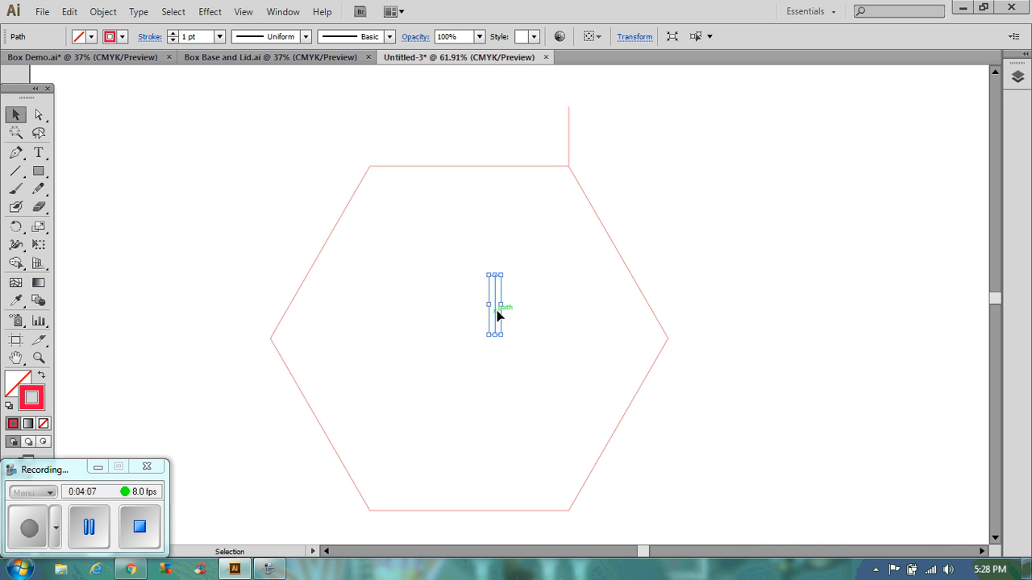
Move the line to the top-left corner, draw the tab's top line and select the tab
{"action": "left_click_drag", "start_coordinate": [493, 305], "coordinate": [367, 135]}
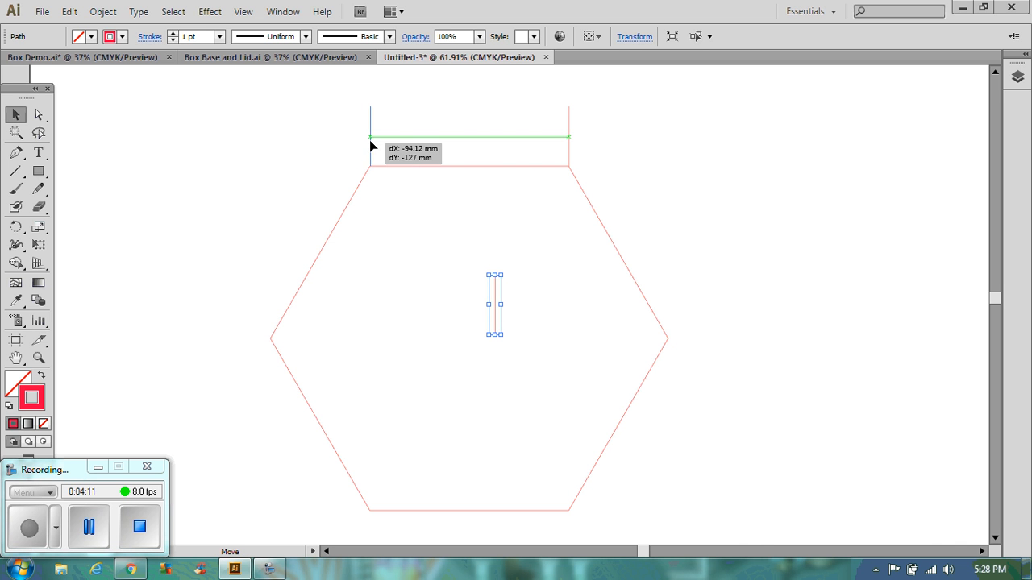
{"action": "left_click_drag", "start_coordinate": [493, 304], "coordinate": [368, 135]}
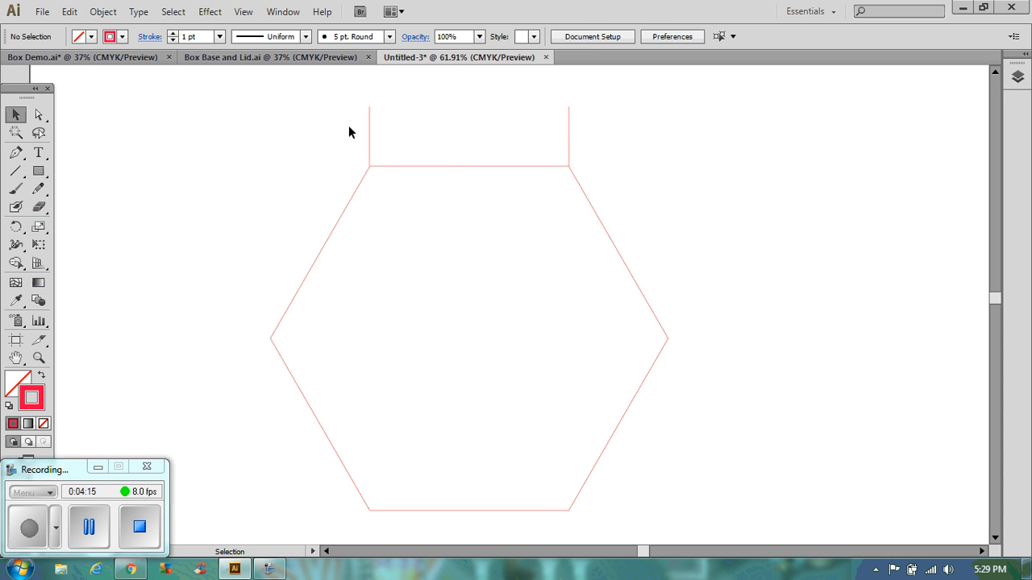
{"action": "mouse_move", "coordinate": [571, 106]}
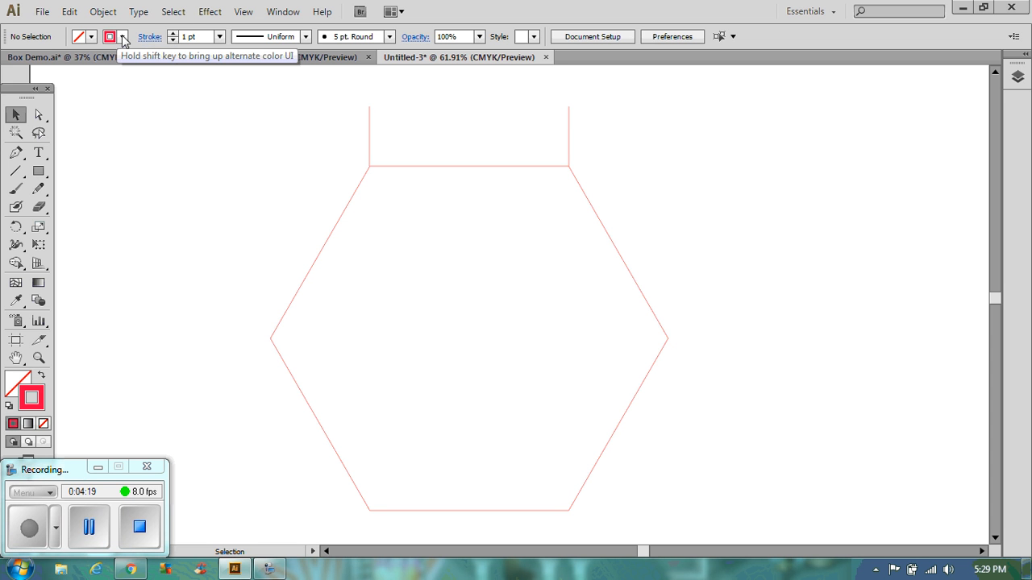
{"action": "left_click", "coordinate": [110, 35]}
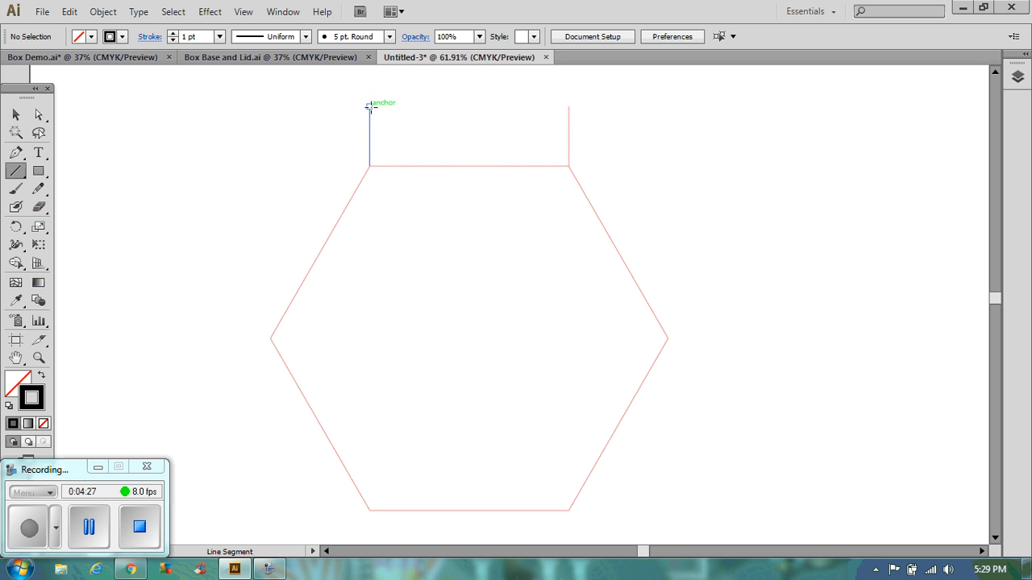
{"action": "left_click_drag", "start_coordinate": [370, 107], "coordinate": [567, 107]}
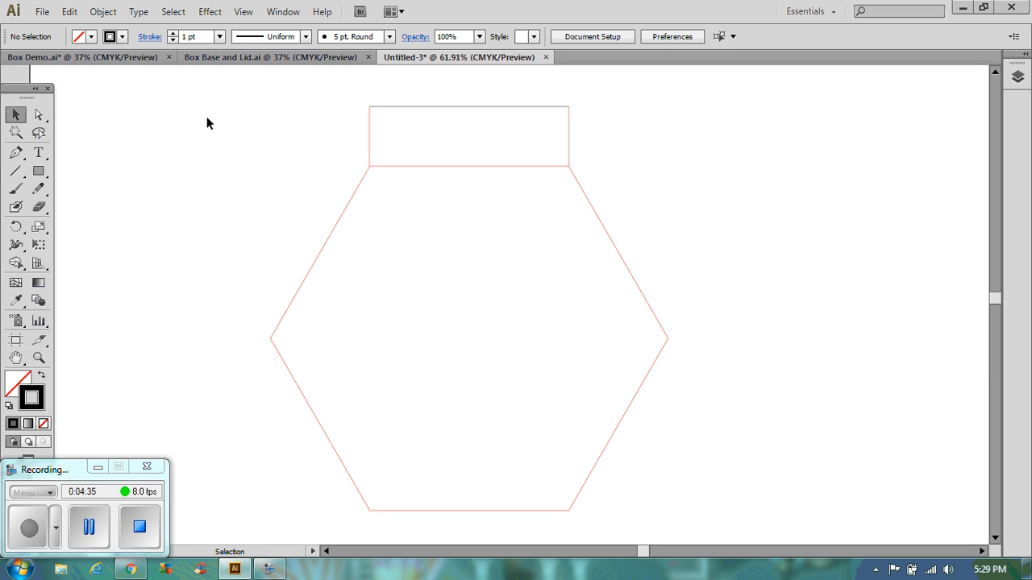
{"action": "mouse_move", "coordinate": [599, 259]}
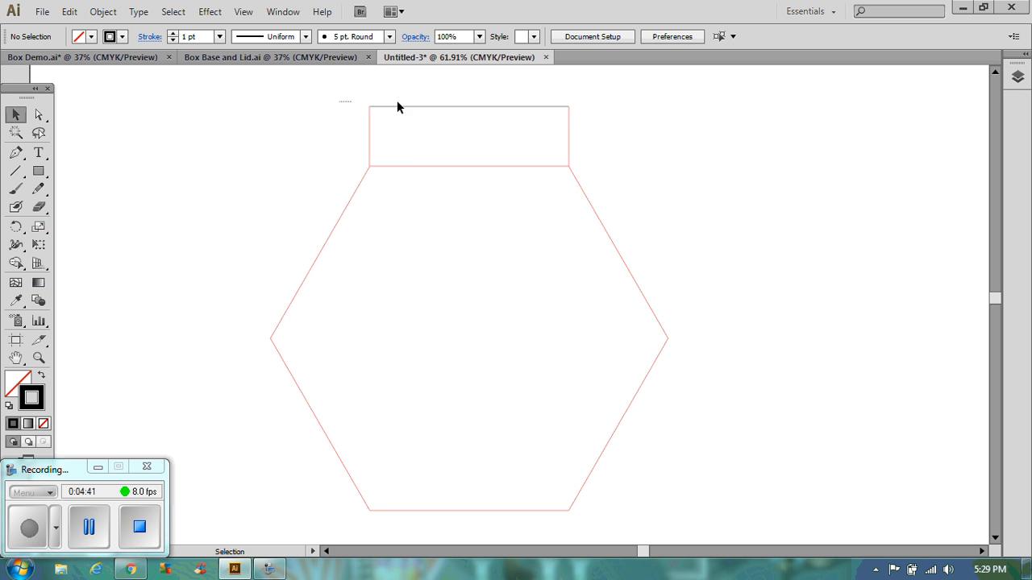
{"action": "left_click", "coordinate": [467, 135]}
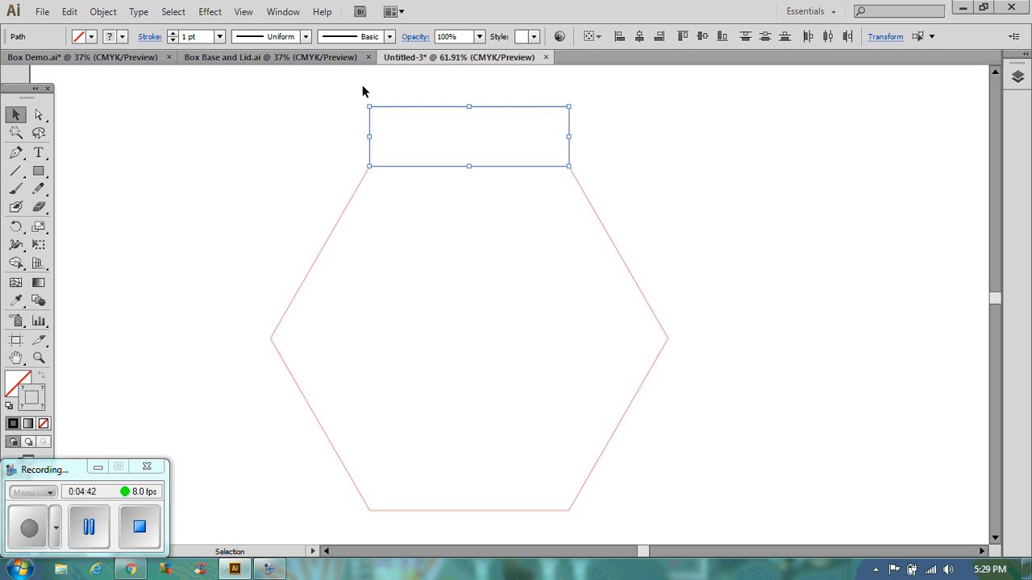
{"action": "mouse_move", "coordinate": [323, 71]}
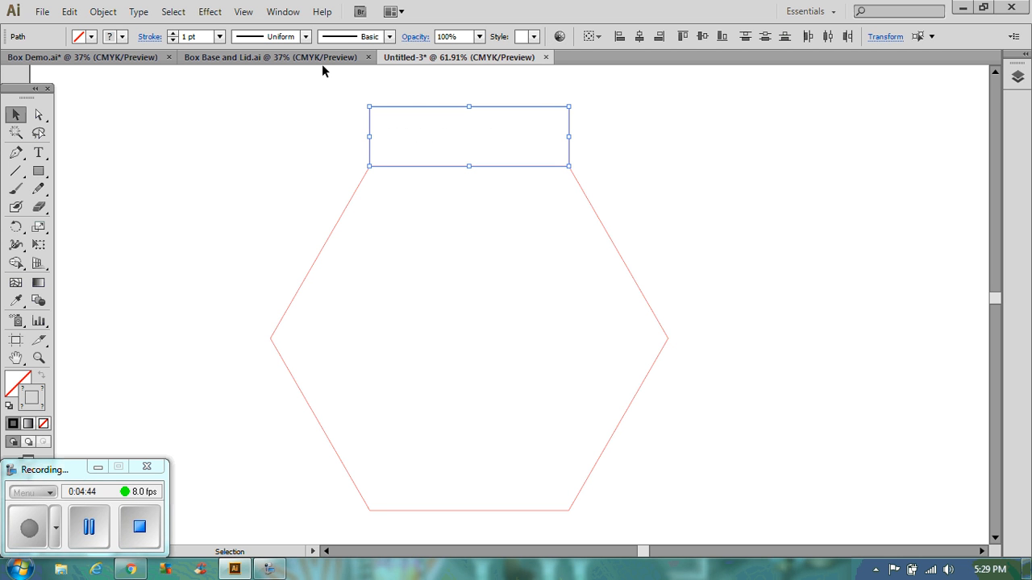
{"action": "mouse_move", "coordinate": [25, 571]}
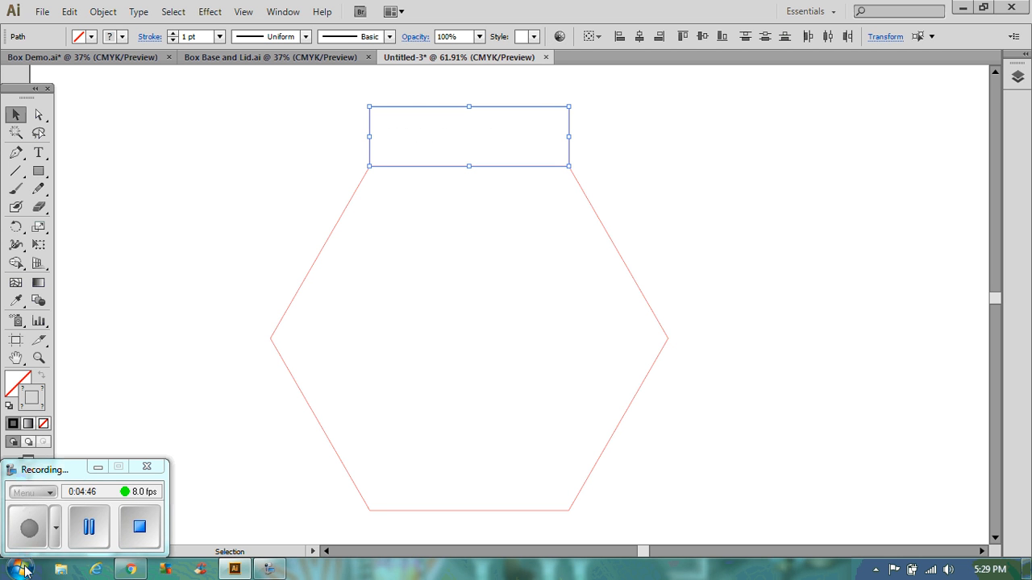
Browse Start > All Programs down to the Accessories folder
{"action": "left_click", "coordinate": [16, 569]}
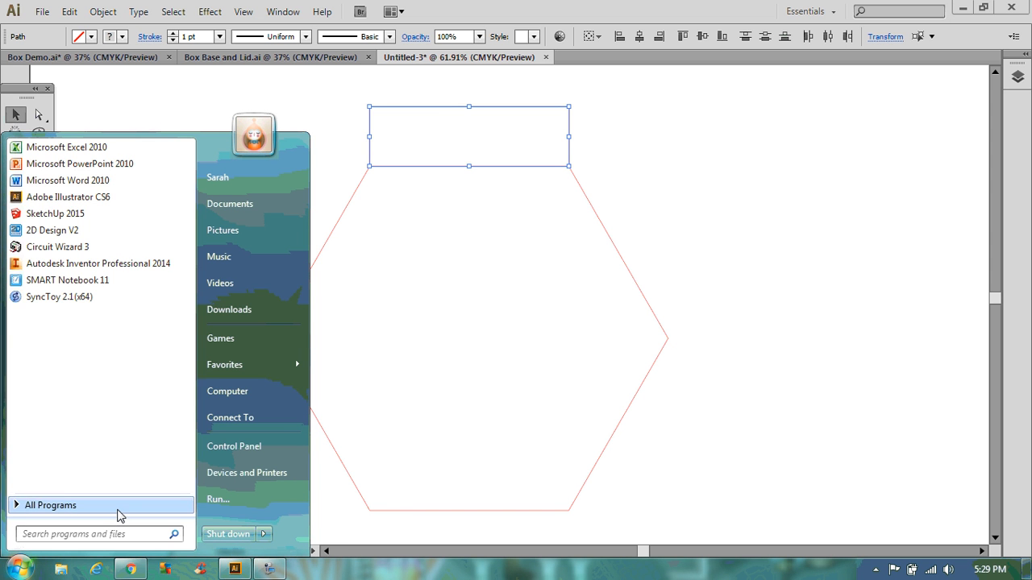
{"action": "left_click", "coordinate": [52, 504]}
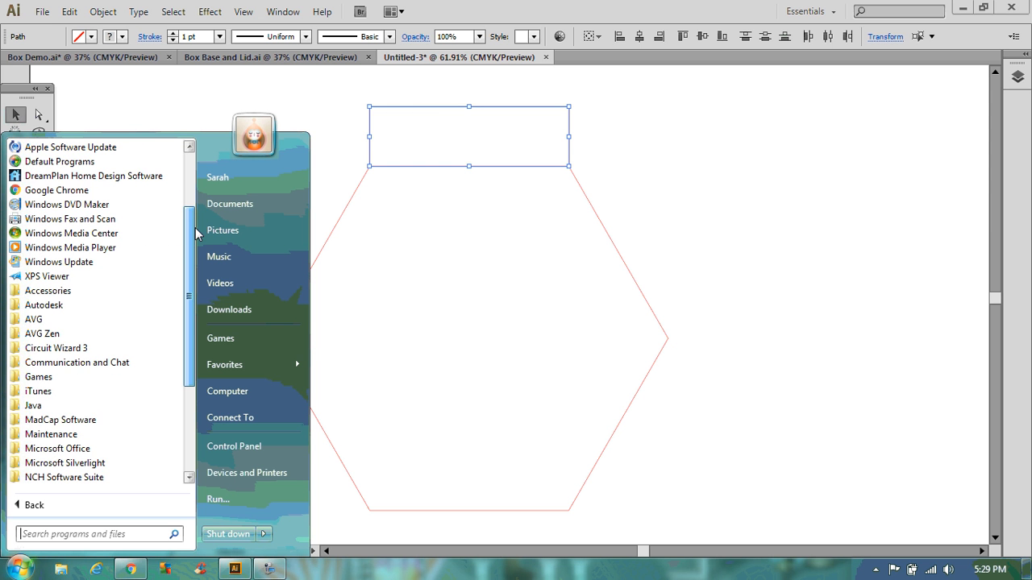
{"action": "scroll", "scroll_direction": "down", "scroll_amount": 3}
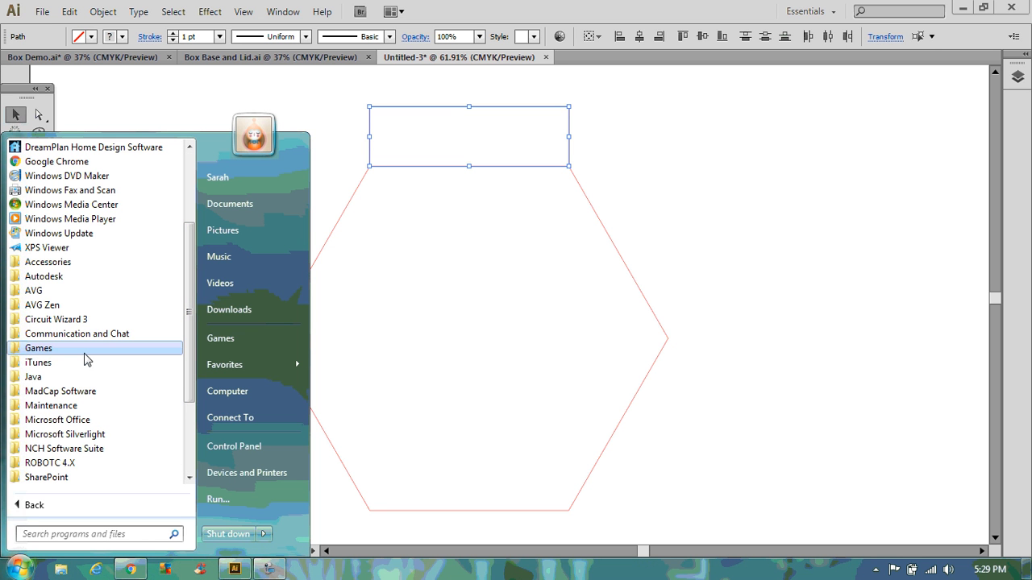
{"action": "mouse_move", "coordinate": [229, 309]}
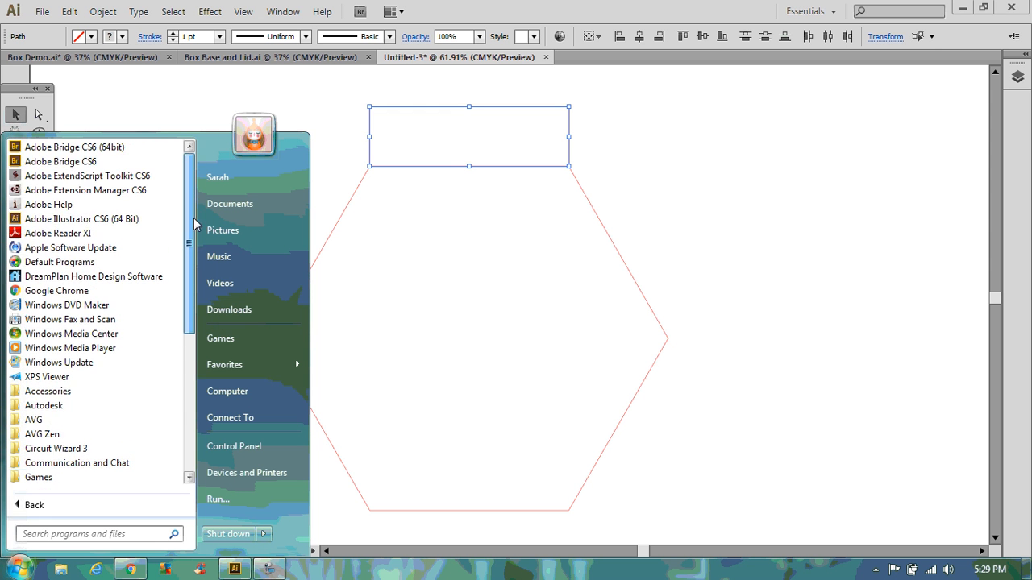
{"action": "scroll", "scroll_direction": "down", "scroll_amount": 3}
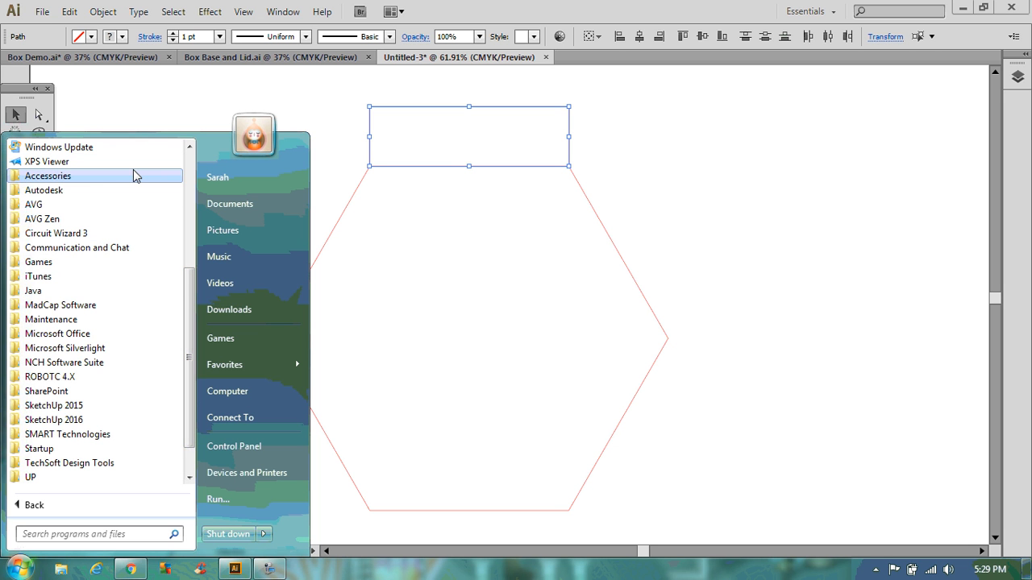
{"action": "left_click", "coordinate": [48, 175]}
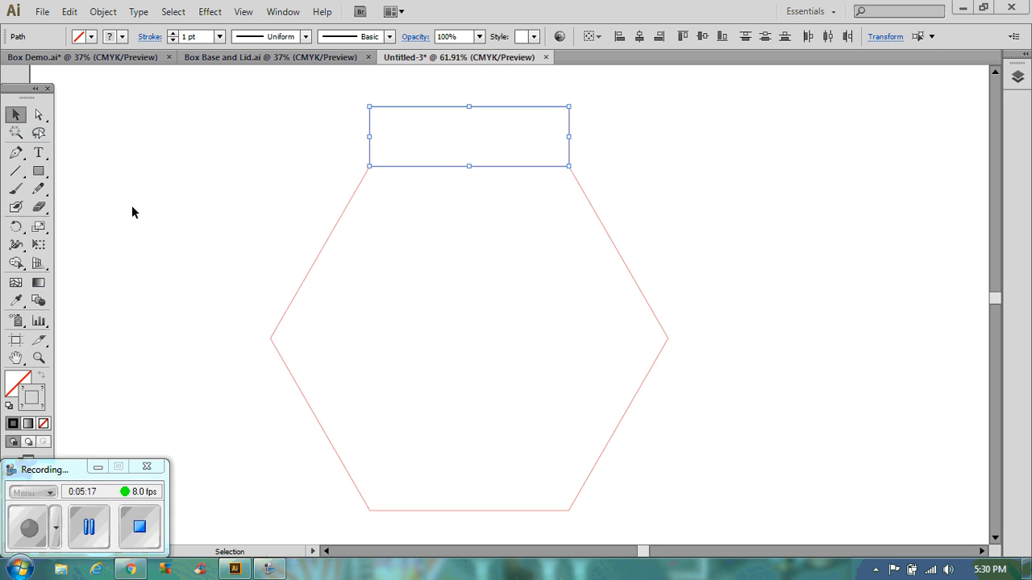
Launch Calculator, compute 360 ÷ 6 = 60, and close it
{"action": "left_click", "coordinate": [303, 569]}
{"action": "type", "text": "360 / 6"}
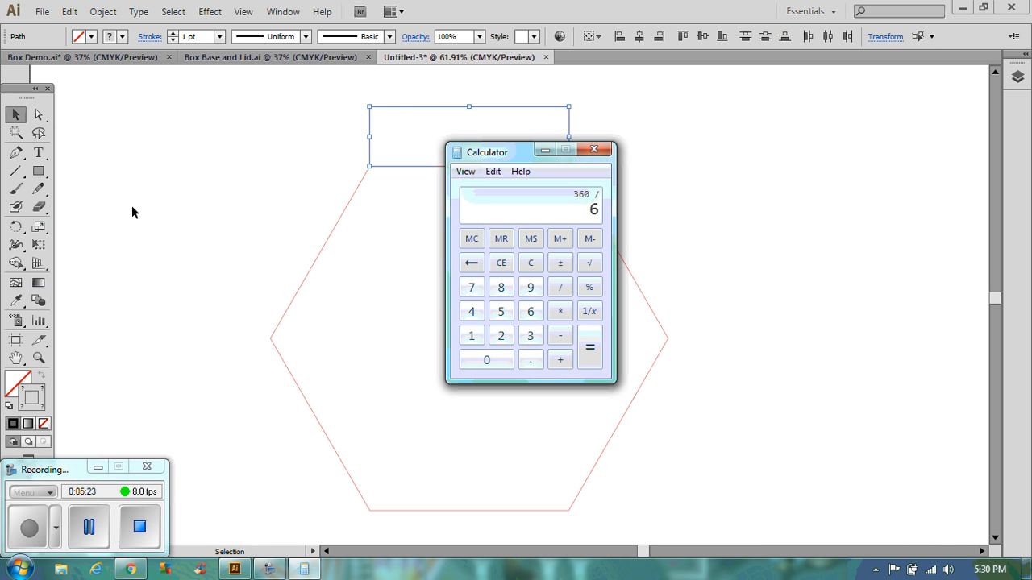
{"action": "left_click", "coordinate": [590, 348]}
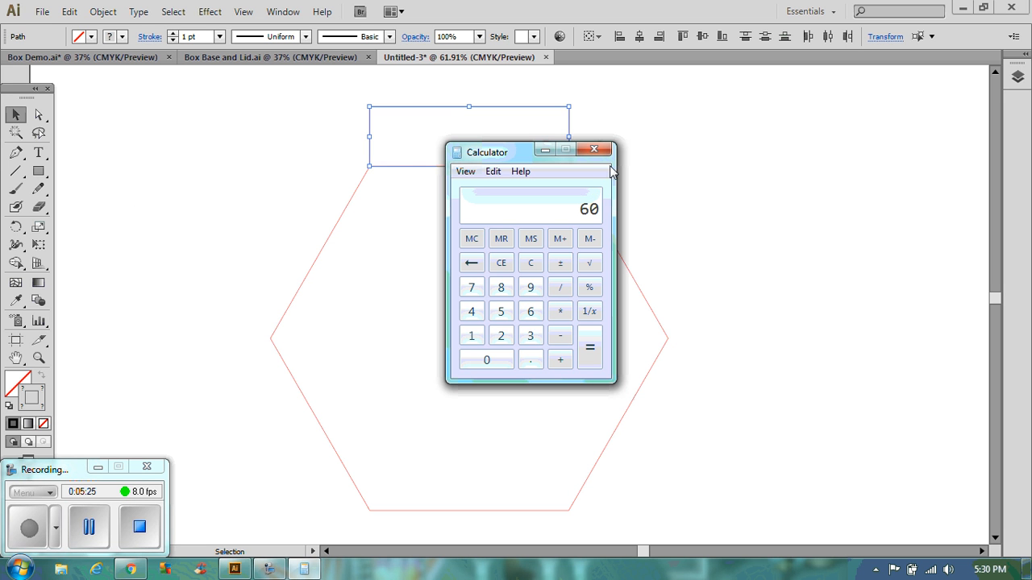
{"action": "mouse_move", "coordinate": [595, 151]}
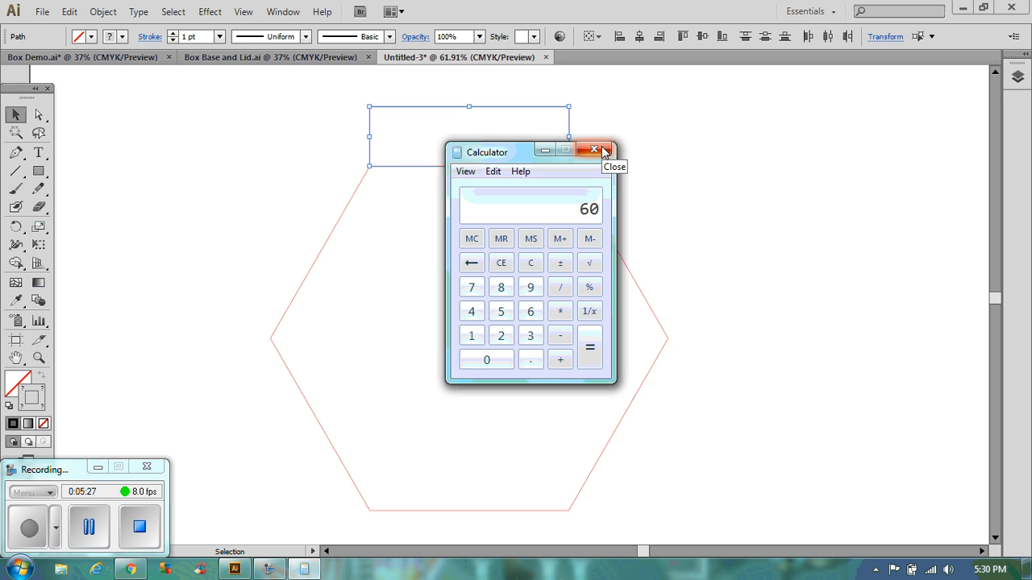
{"action": "left_click", "coordinate": [593, 150]}
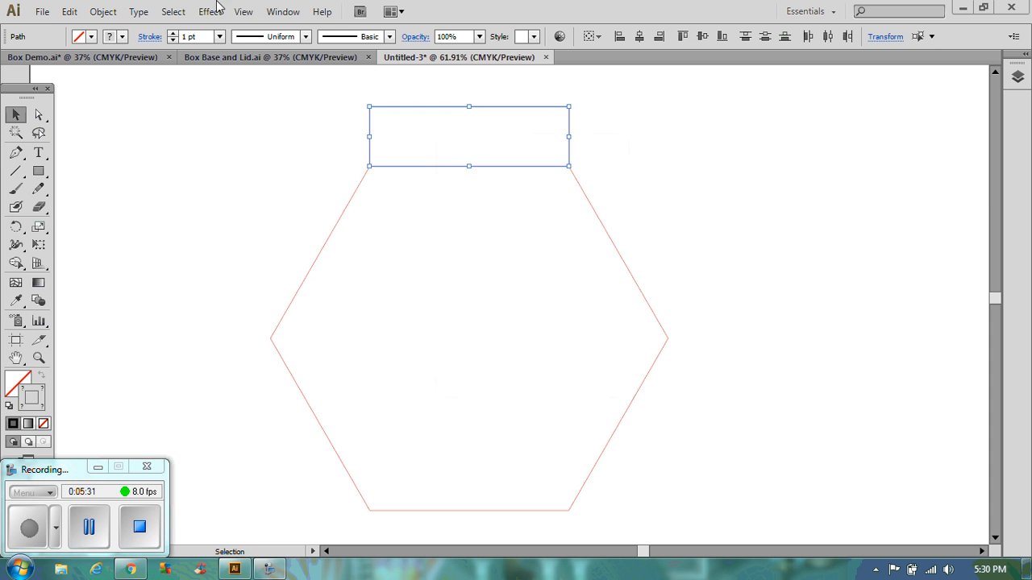
Rotate a copy of the tab by 60° via Object > Transform > Rotate
{"action": "left_click", "coordinate": [103, 11]}
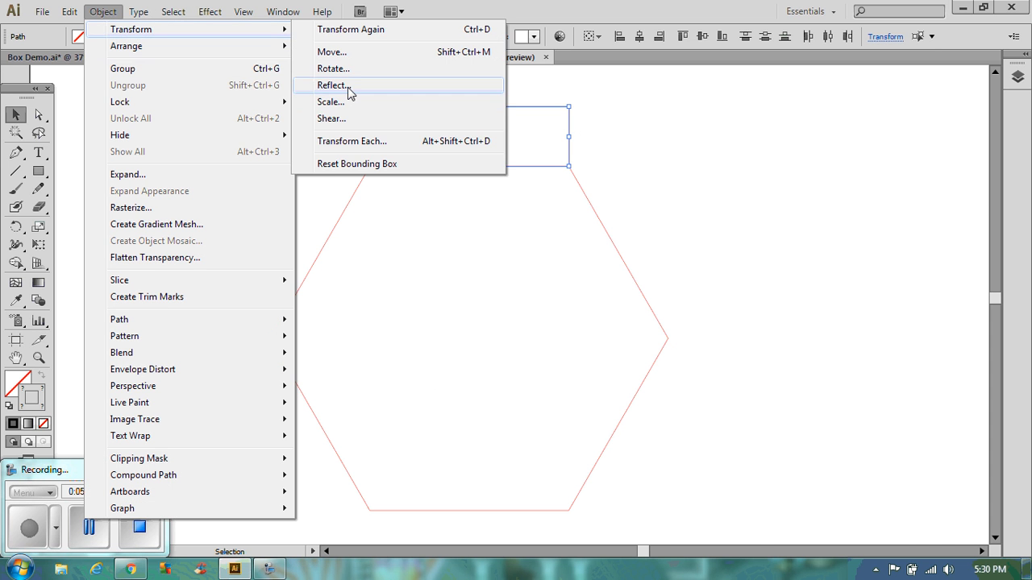
{"action": "left_click", "coordinate": [332, 68]}
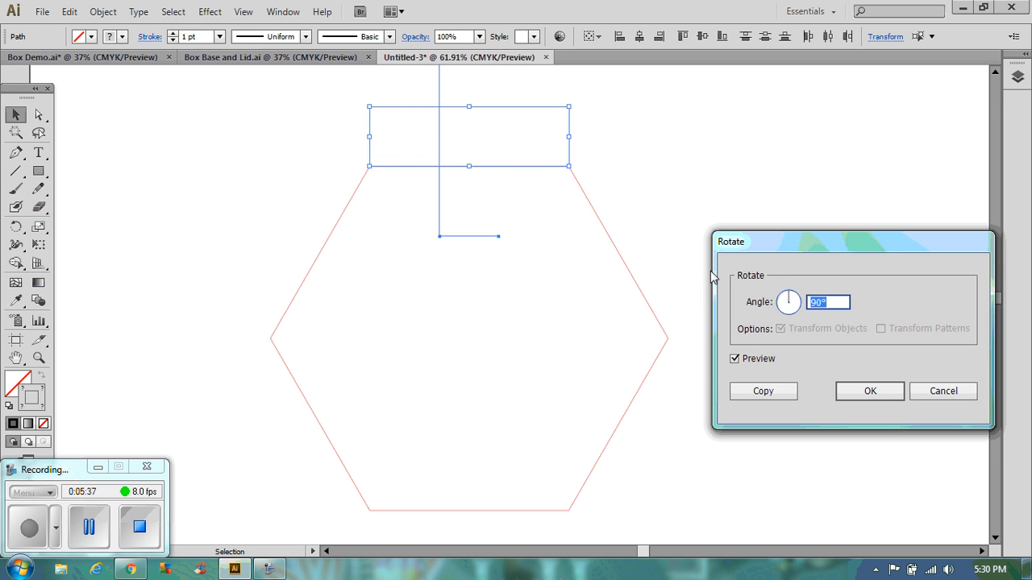
{"action": "left_click_drag", "start_coordinate": [851, 241], "coordinate": [755, 190]}
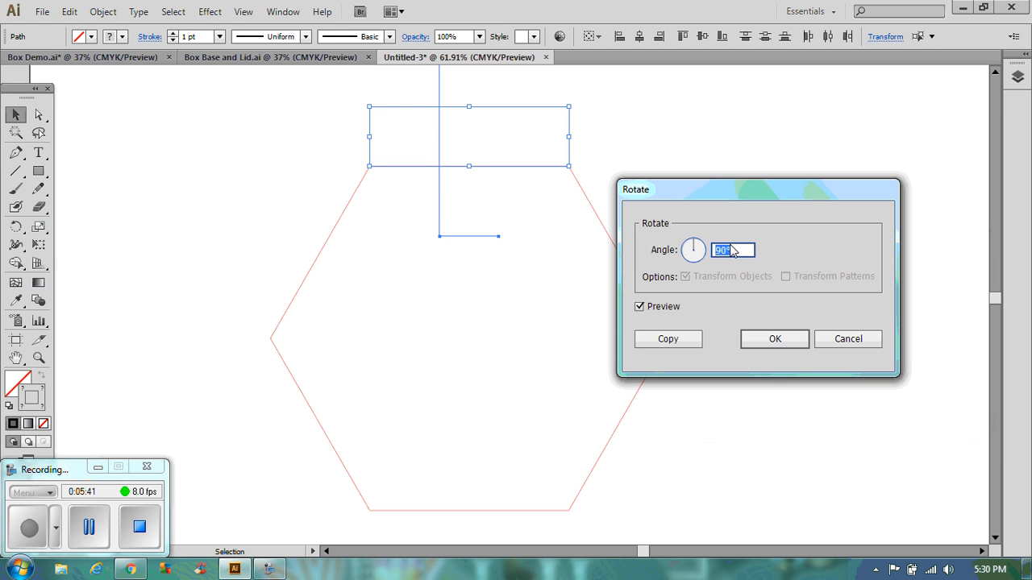
{"action": "type", "text": "60"}
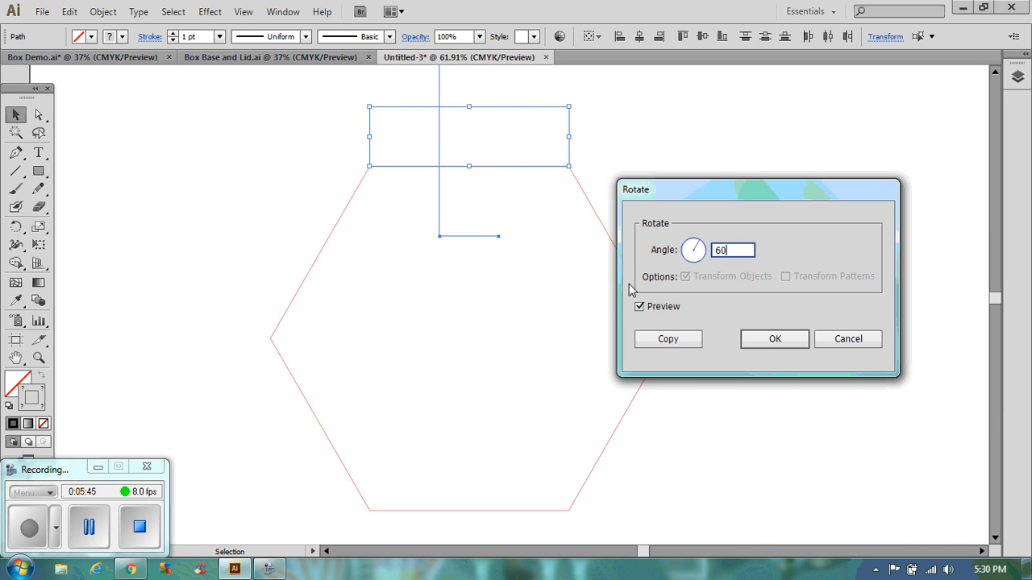
{"action": "left_click", "coordinate": [639, 307]}
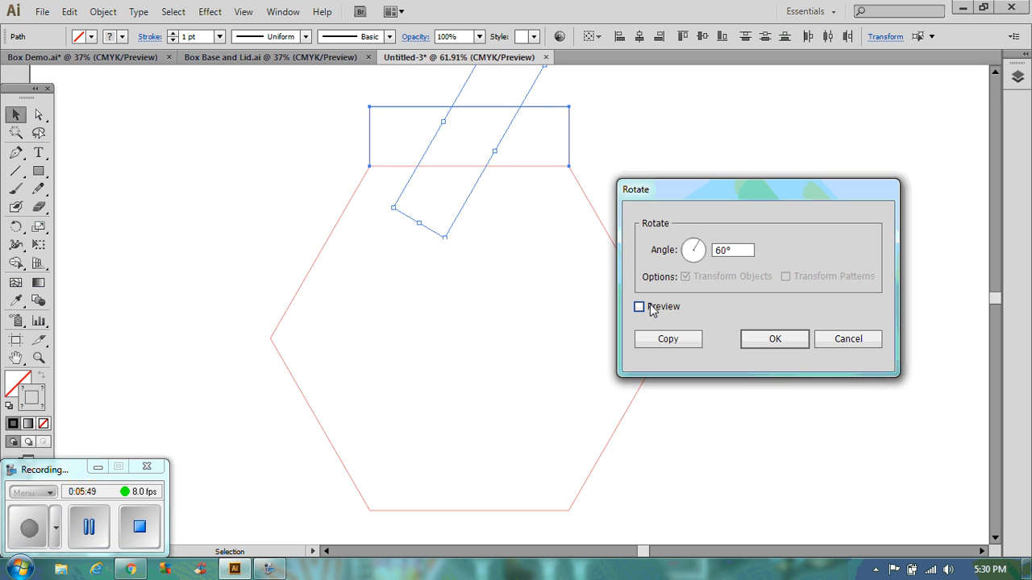
{"action": "mouse_move", "coordinate": [640, 403]}
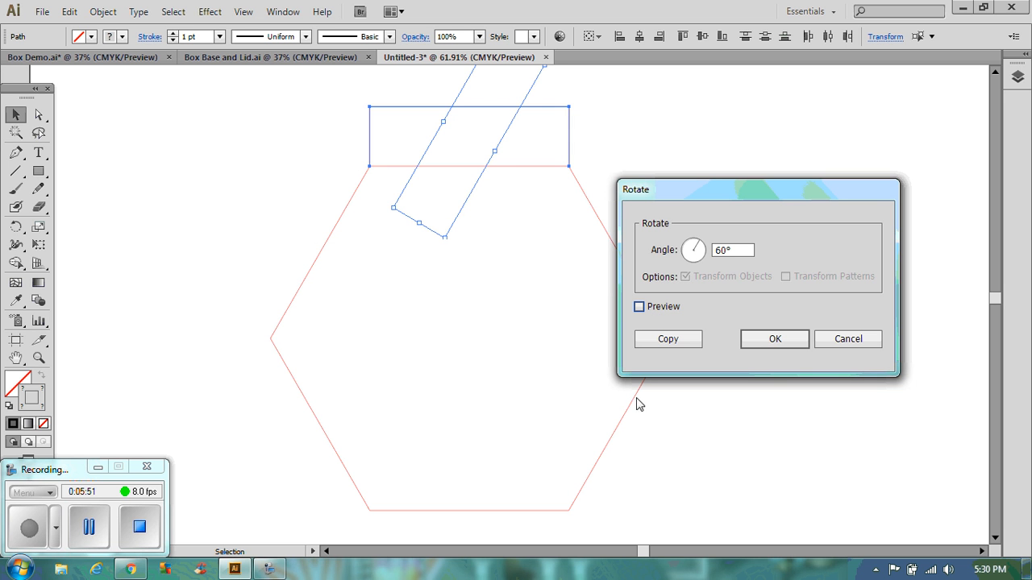
{"action": "left_click", "coordinate": [847, 339]}
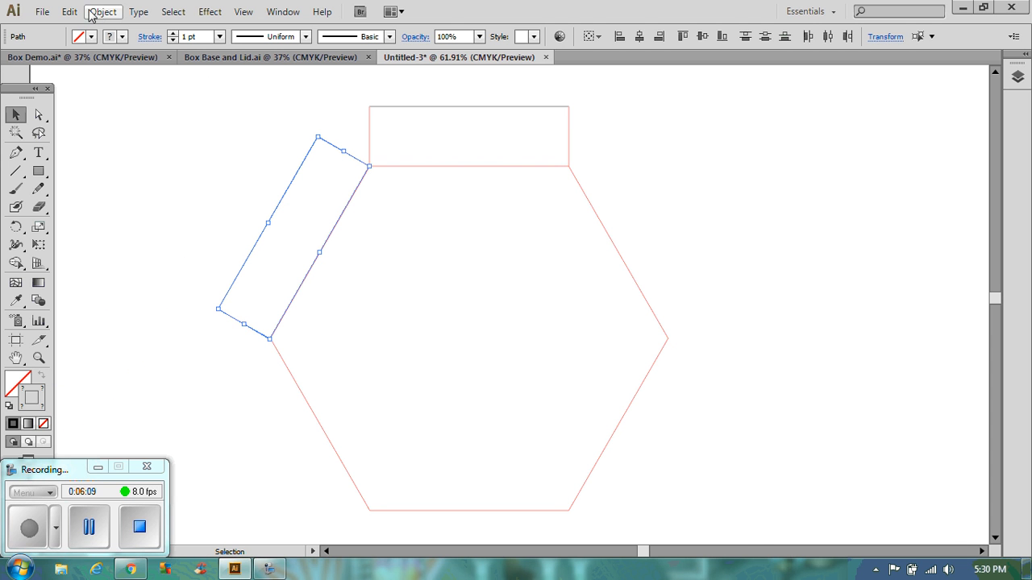
Repeat the 60° rotate-and-copy for the next hexagon edge
{"action": "left_click", "coordinate": [103, 11]}
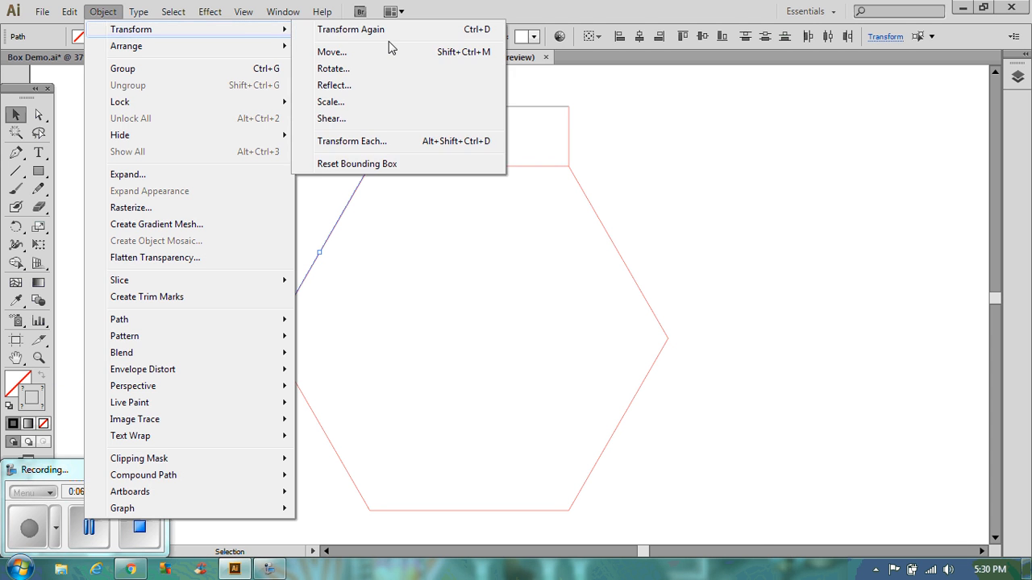
{"action": "left_click", "coordinate": [332, 68]}
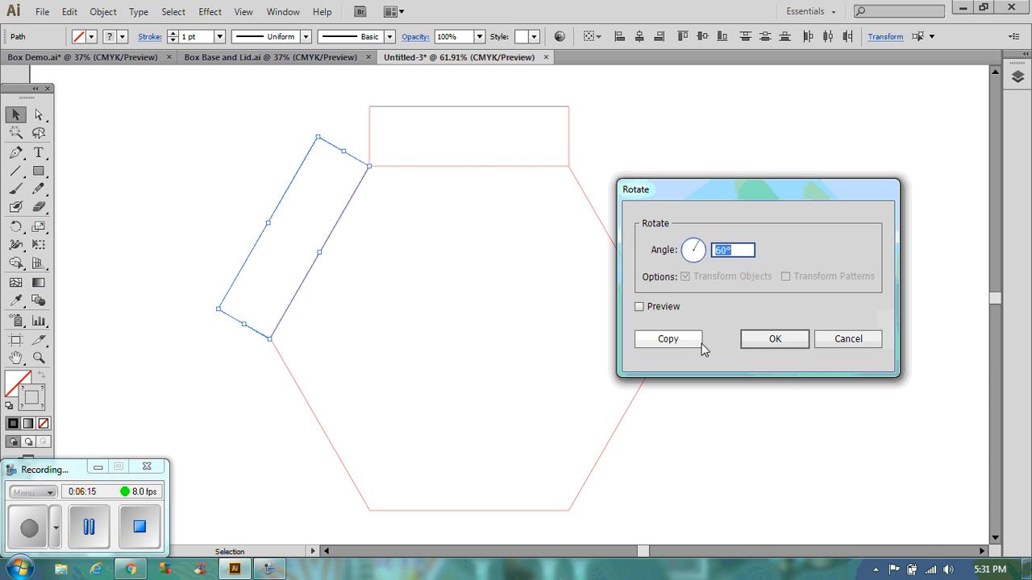
{"action": "left_click", "coordinate": [668, 338]}
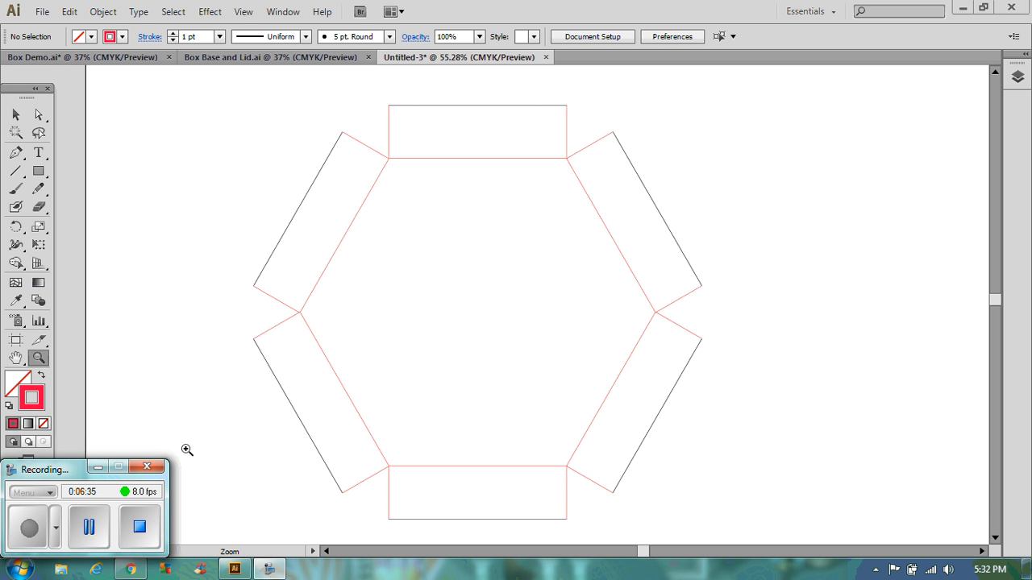
{"action": "mouse_move", "coordinate": [599, 150]}
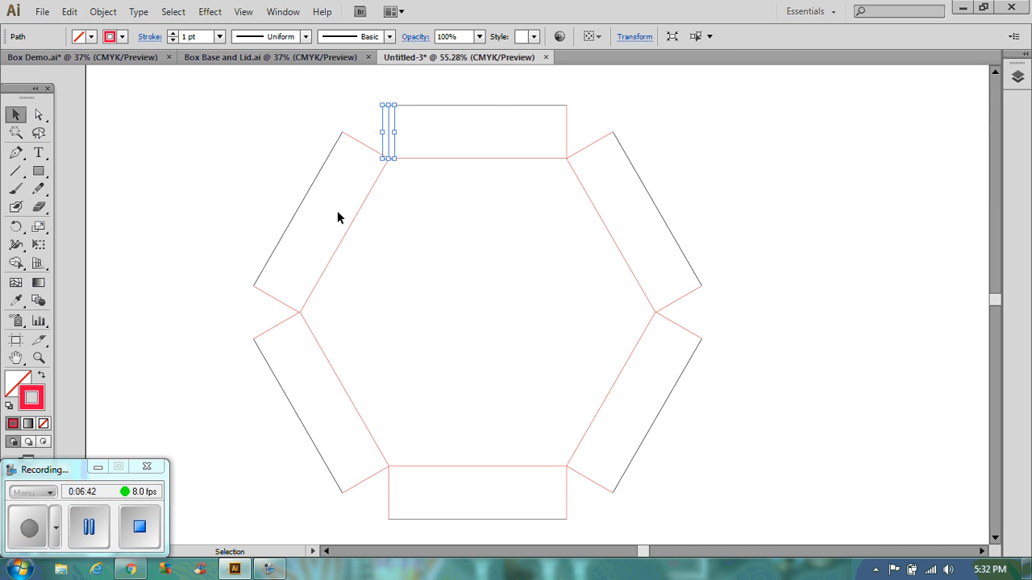
{"action": "mouse_move", "coordinate": [277, 303]}
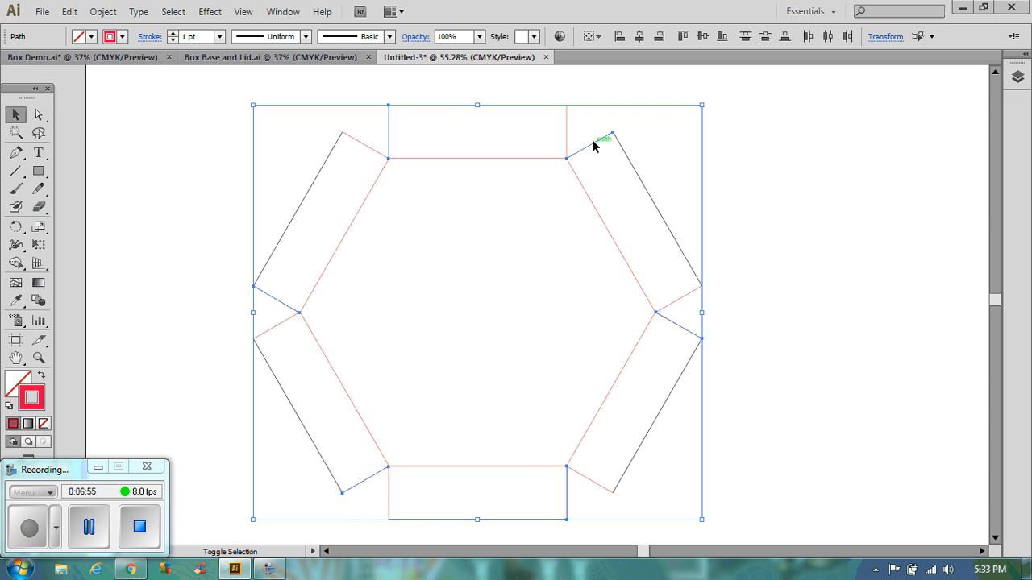
{"action": "mouse_move", "coordinate": [120, 35]}
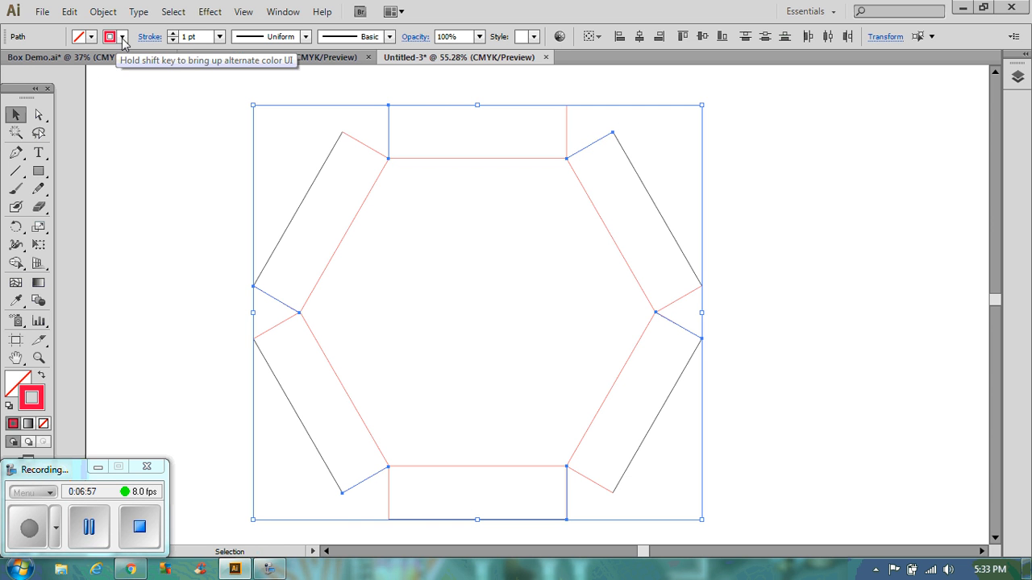
Choose a stroke colour swatch for the selected net
{"action": "left_click", "coordinate": [109, 36]}
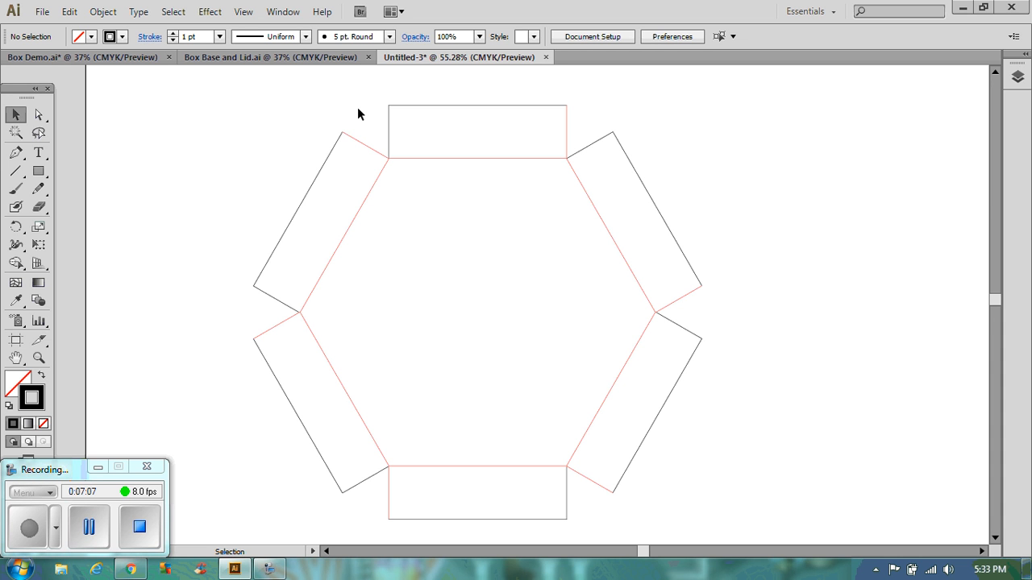
Create an exact 15 by 45 mm rectangle at the top tab's right corner
{"action": "left_click", "coordinate": [38, 358]}
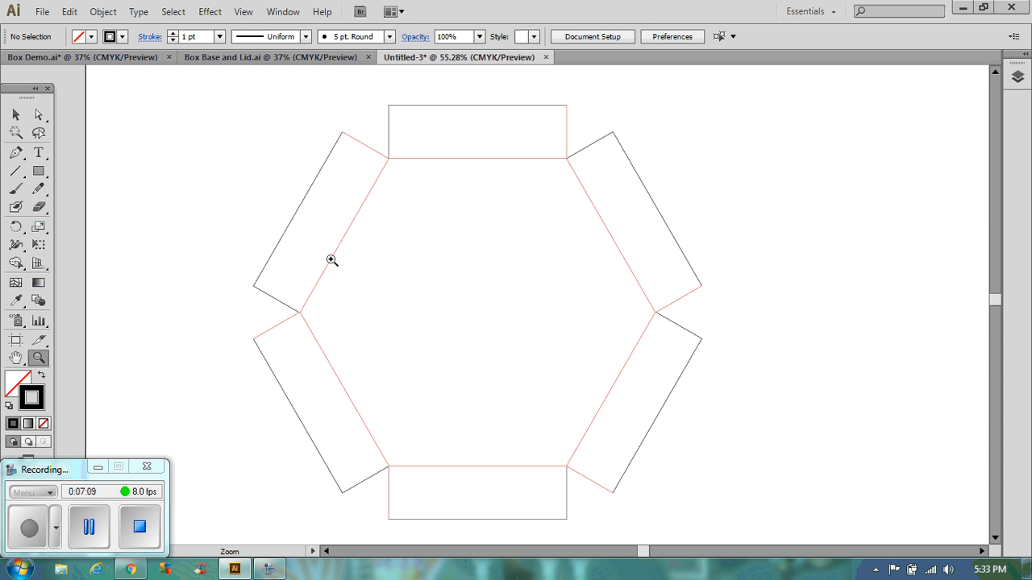
{"action": "left_click_drag", "start_coordinate": [524, 95], "coordinate": [639, 181]}
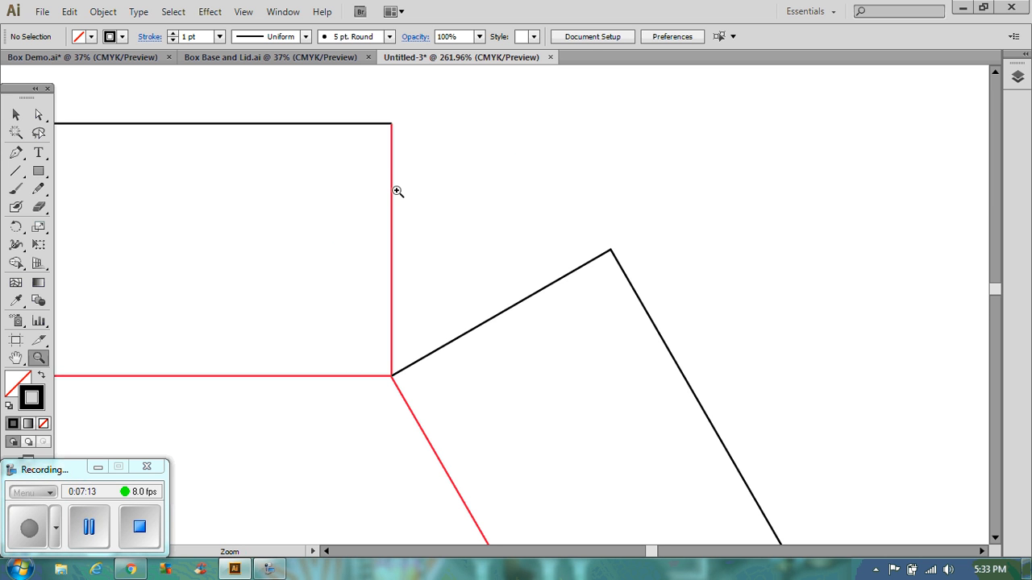
{"action": "mouse_move", "coordinate": [199, 252]}
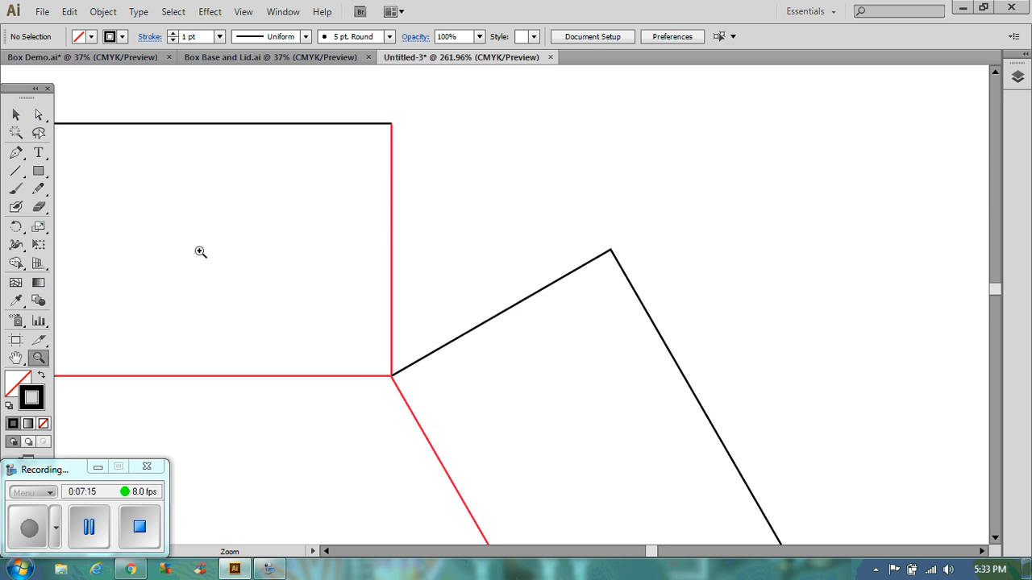
{"action": "mouse_move", "coordinate": [16, 171]}
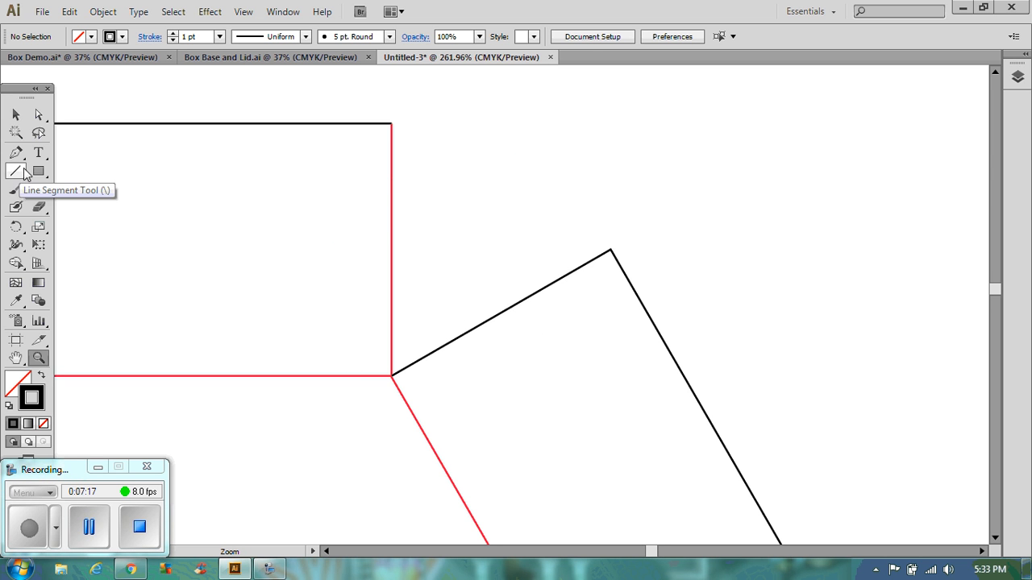
{"action": "left_click", "coordinate": [38, 171]}
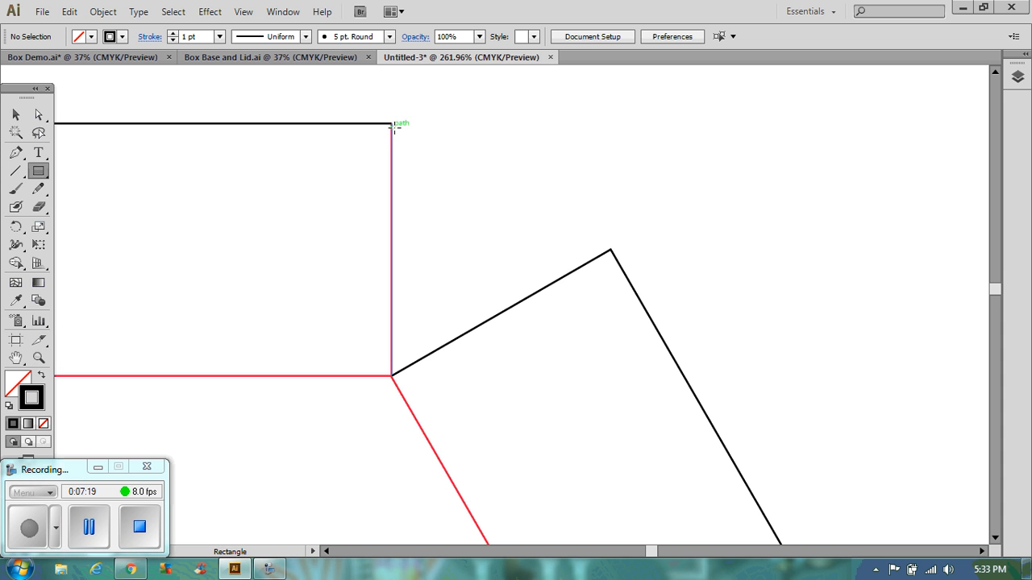
{"action": "left_click", "coordinate": [393, 127]}
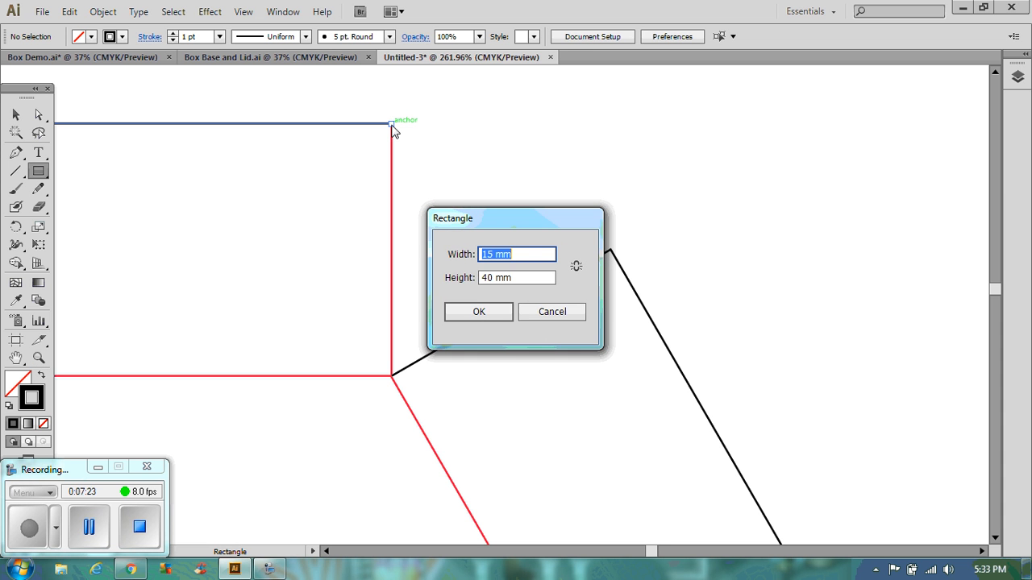
{"action": "key", "text": "Tab"}
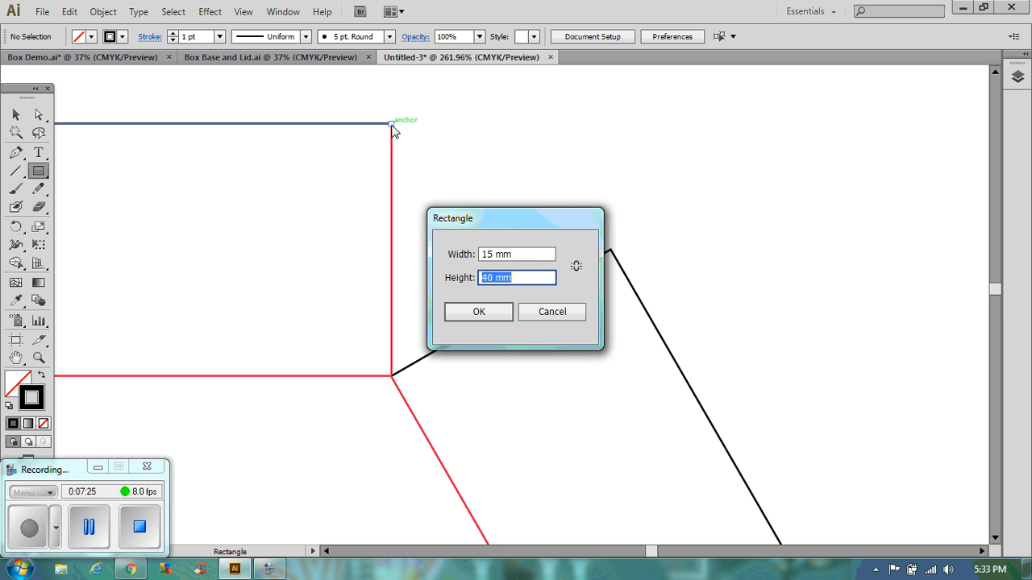
{"action": "type", "text": "45"}
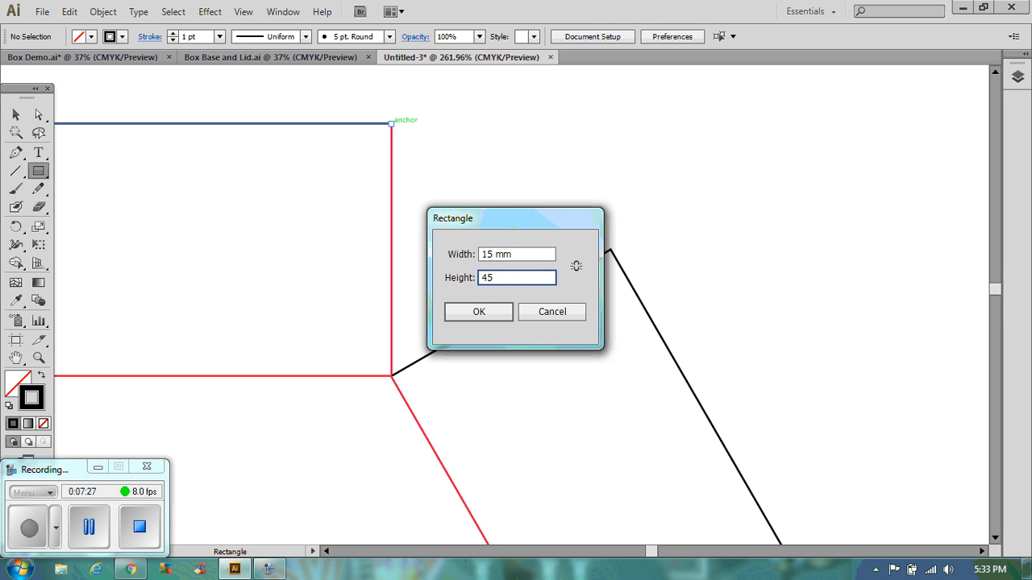
{"action": "left_click", "coordinate": [477, 311]}
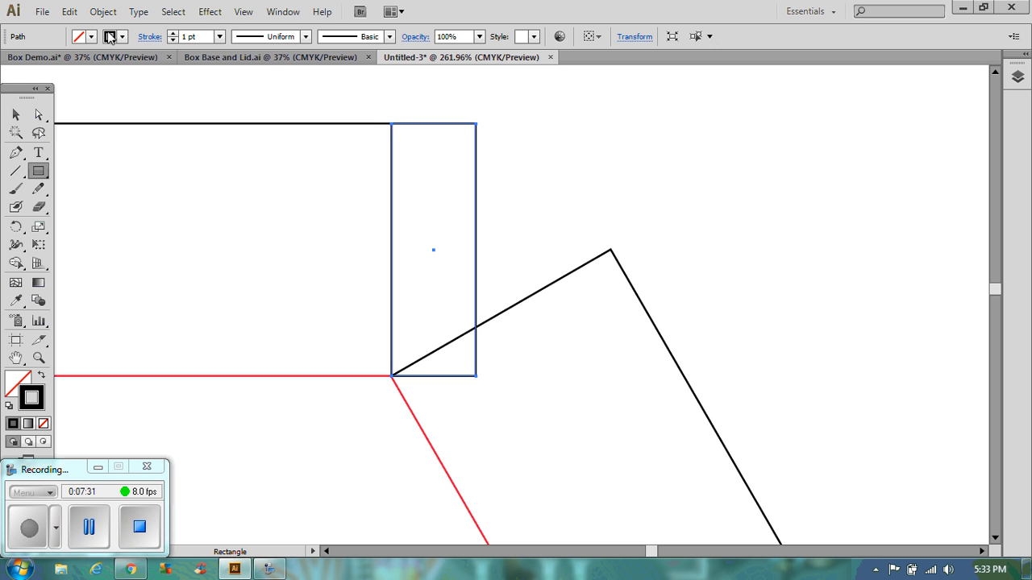
Give the new guide rectangle an orange outline
{"action": "left_click", "coordinate": [123, 35]}
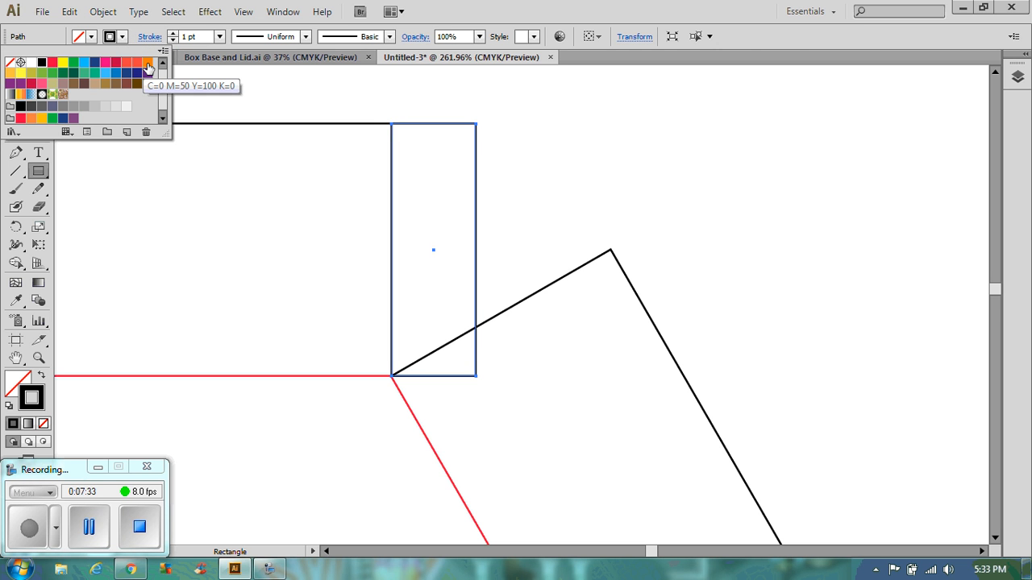
{"action": "left_click", "coordinate": [74, 71]}
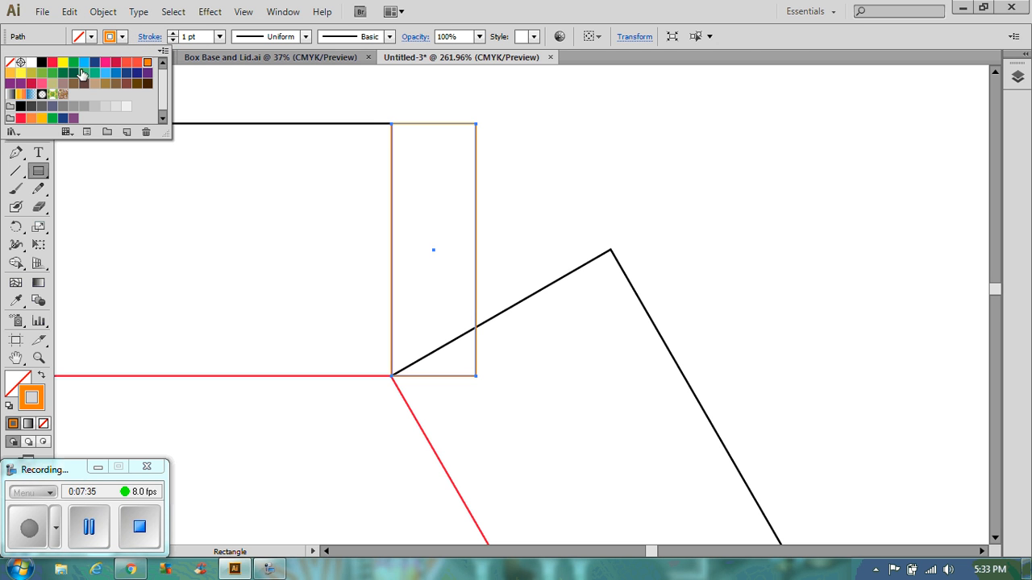
{"action": "mouse_move", "coordinate": [38, 151]}
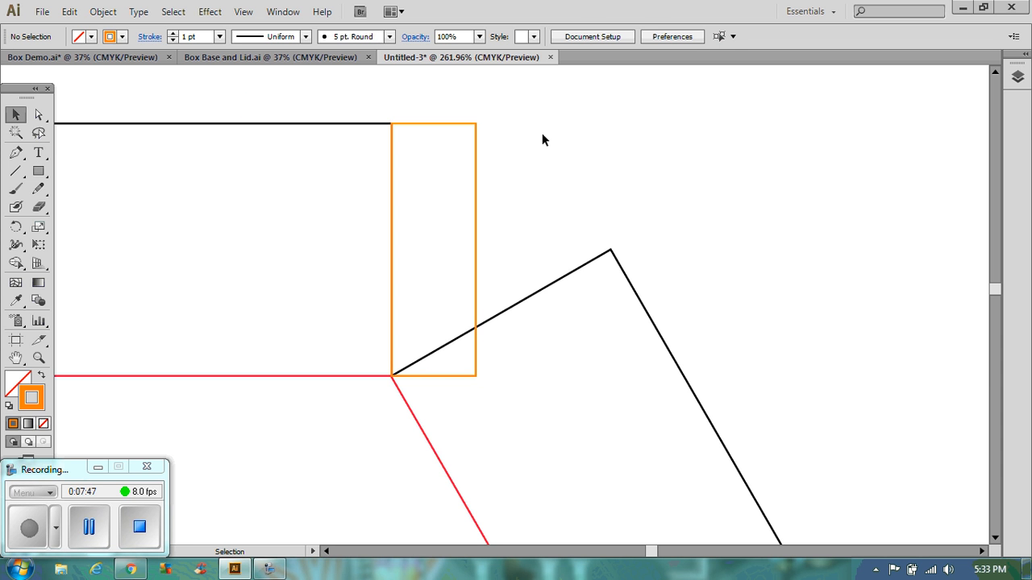
{"action": "mouse_move", "coordinate": [283, 151]}
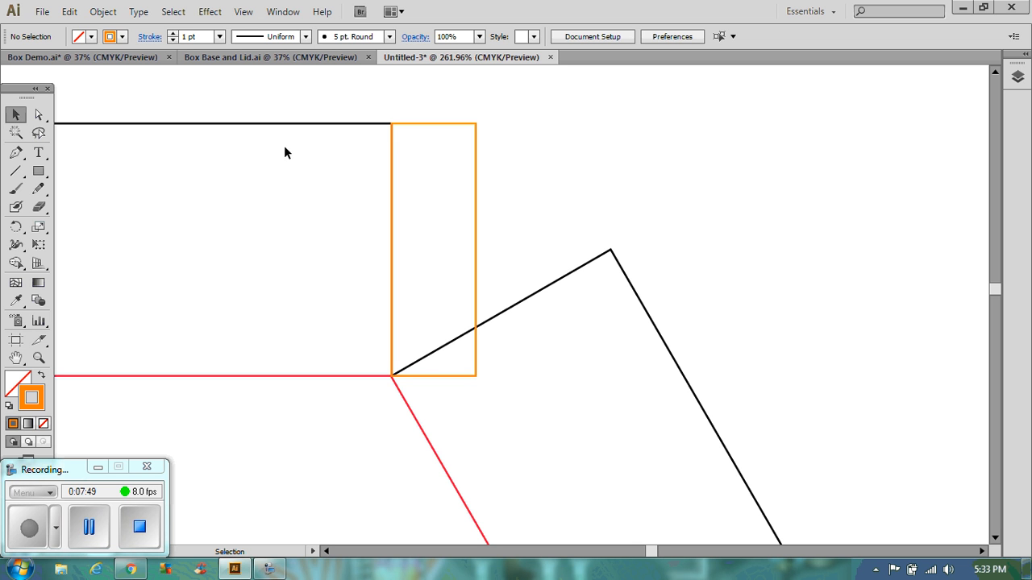
Draw black 45° edges from the tab's top and bottom corners to form the tapered flap
{"action": "left_click", "coordinate": [16, 171]}
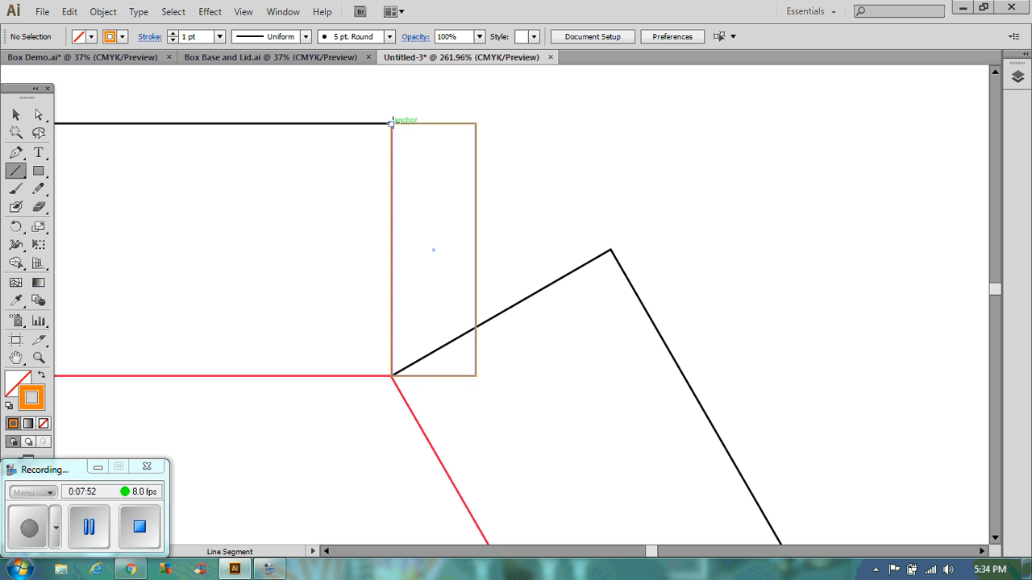
{"action": "left_click_drag", "start_coordinate": [393, 123], "coordinate": [442, 176]}
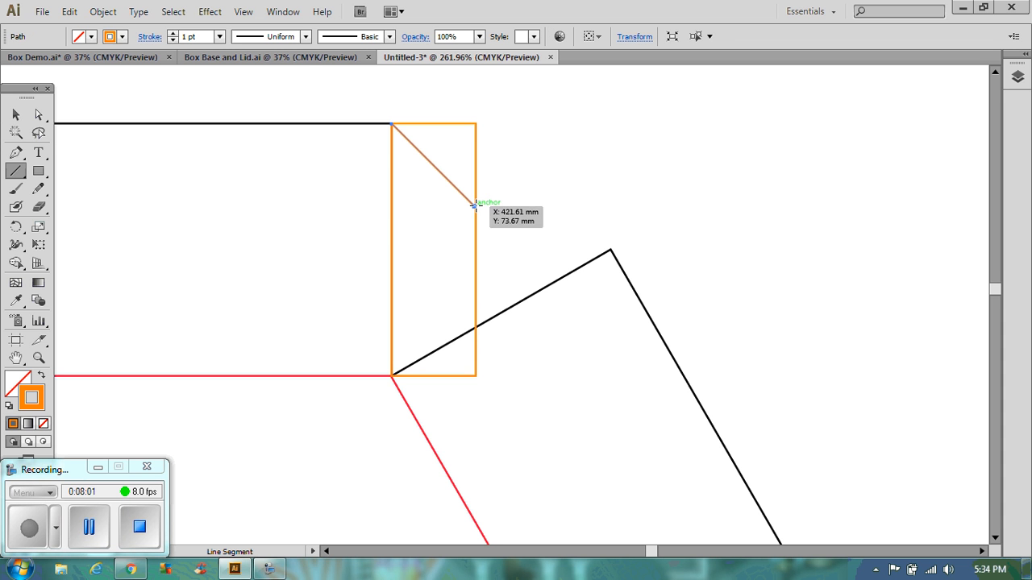
{"action": "mouse_move", "coordinate": [123, 36]}
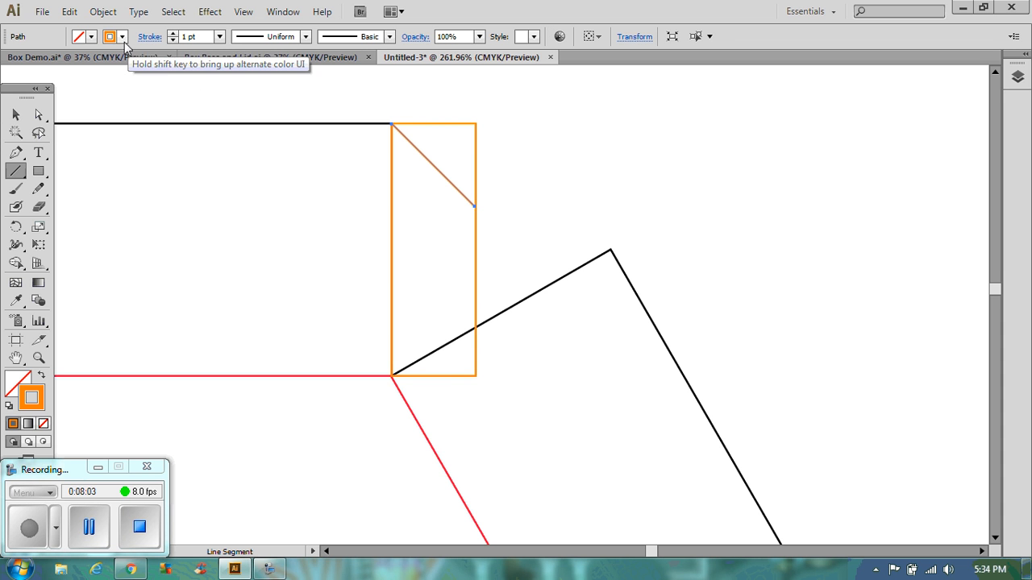
{"action": "left_click", "coordinate": [110, 35]}
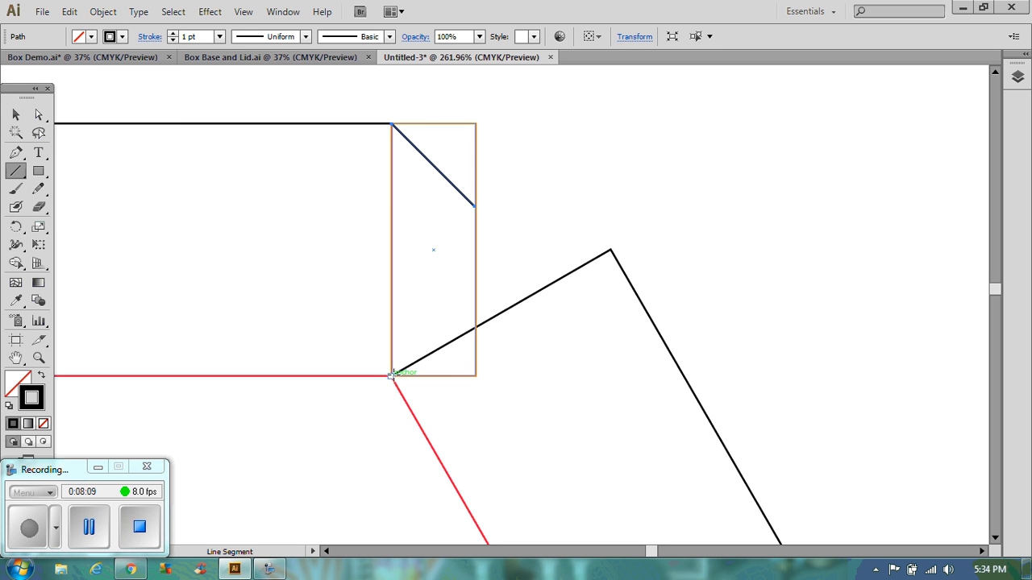
{"action": "left_click_drag", "start_coordinate": [391, 374], "coordinate": [465, 292]}
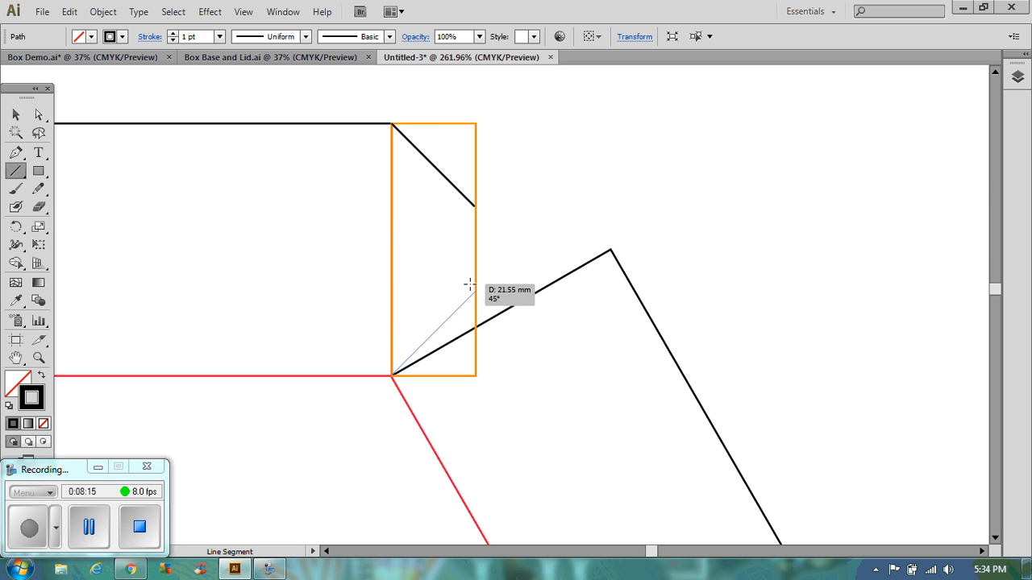
{"action": "left_click", "coordinate": [471, 290]}
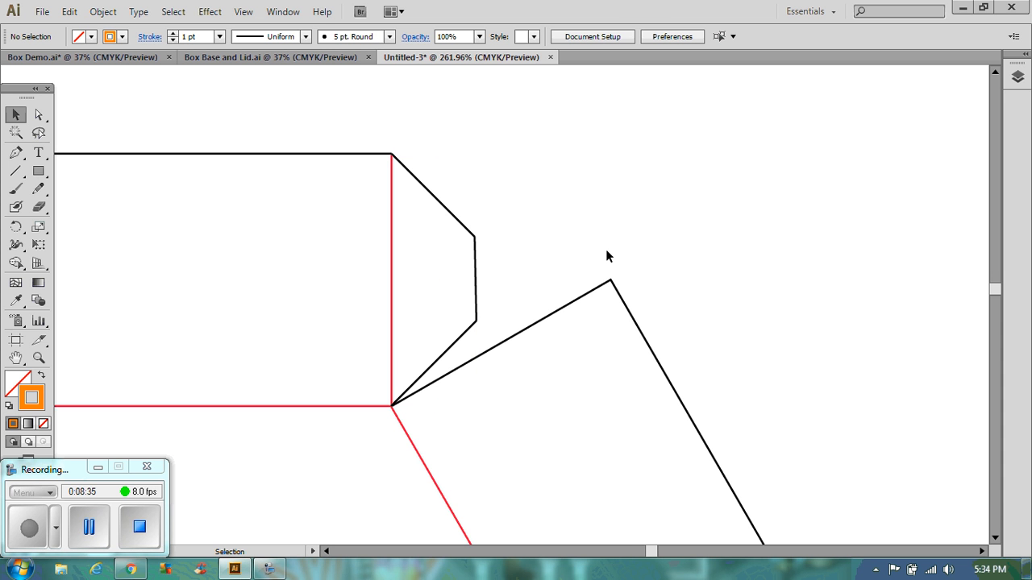
{"action": "mouse_move", "coordinate": [585, 387]}
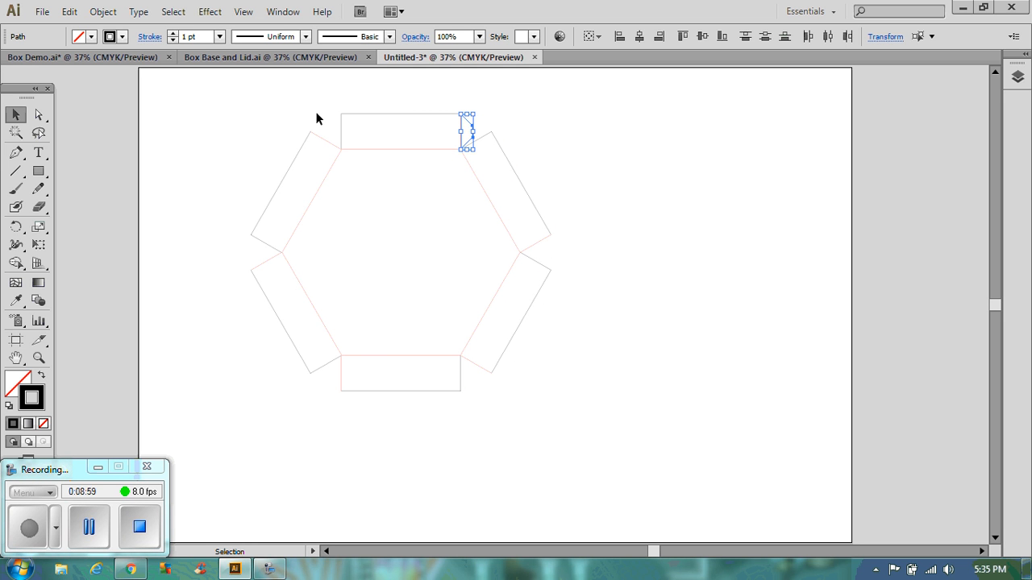
{"action": "mouse_move", "coordinate": [619, 35]}
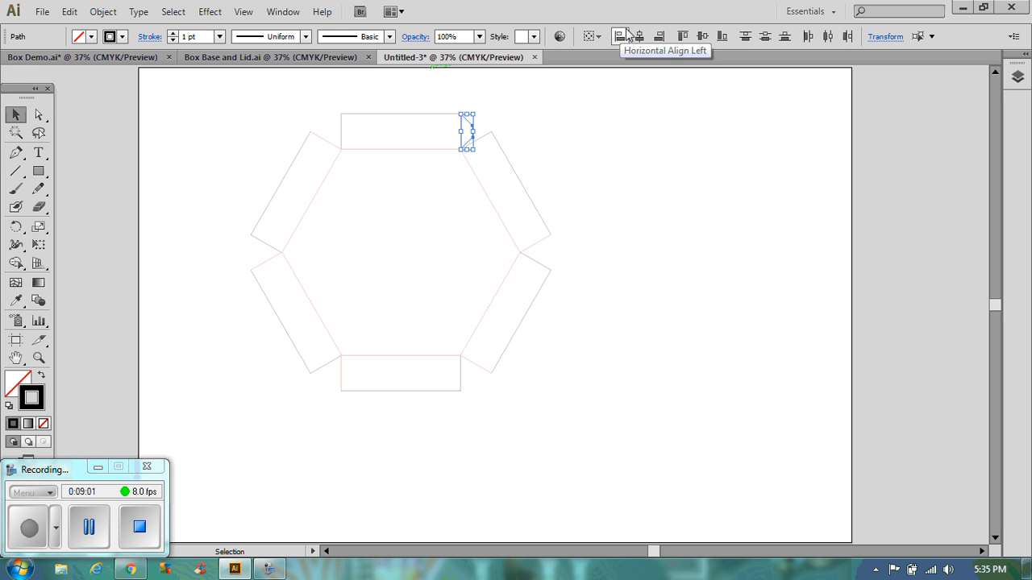
{"action": "mouse_move", "coordinate": [497, 124]}
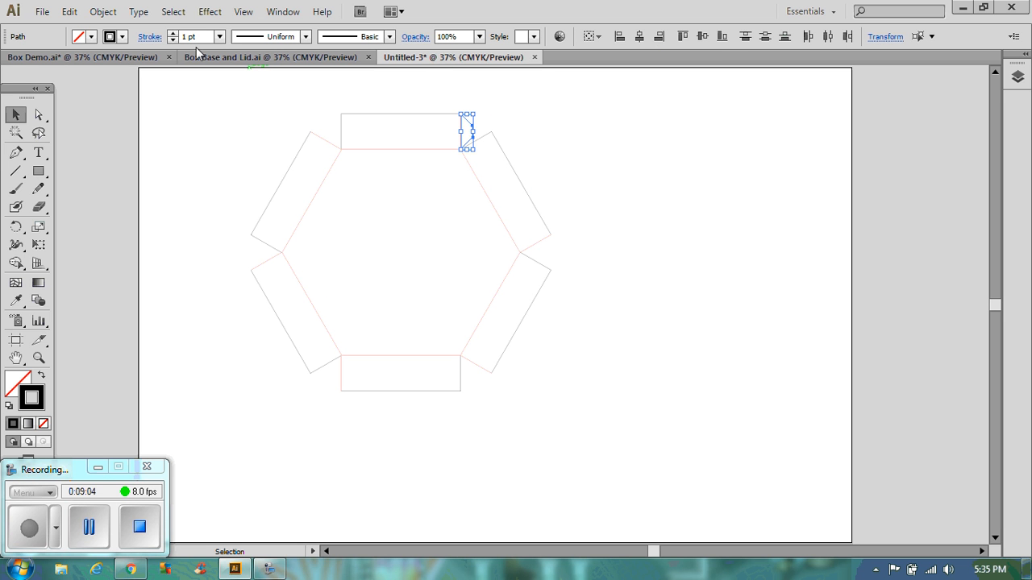
Make a rotated copy of the tapered flap via Object > Transform > Rotate with Copy
{"action": "left_click", "coordinate": [103, 12]}
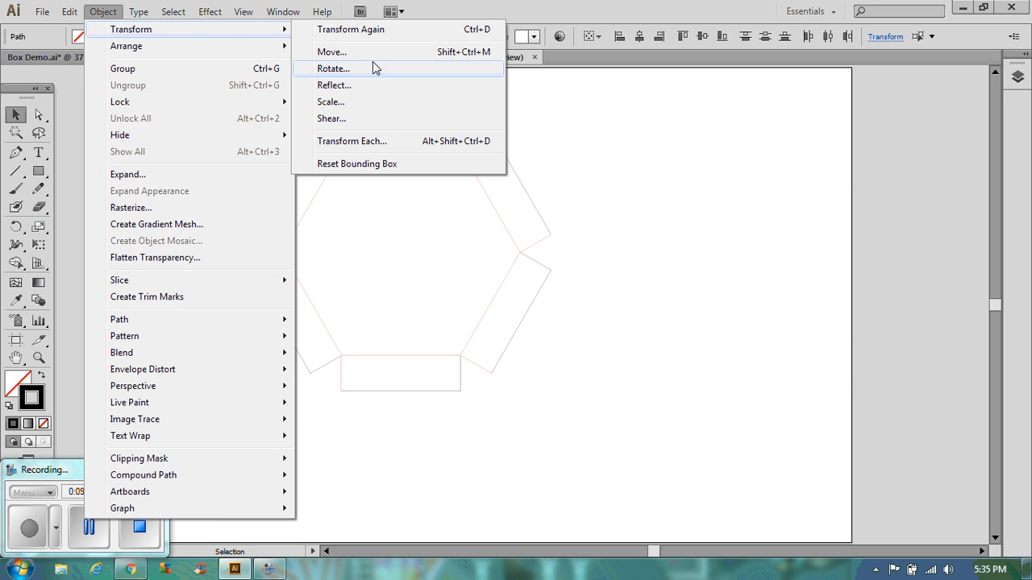
{"action": "left_click", "coordinate": [332, 68]}
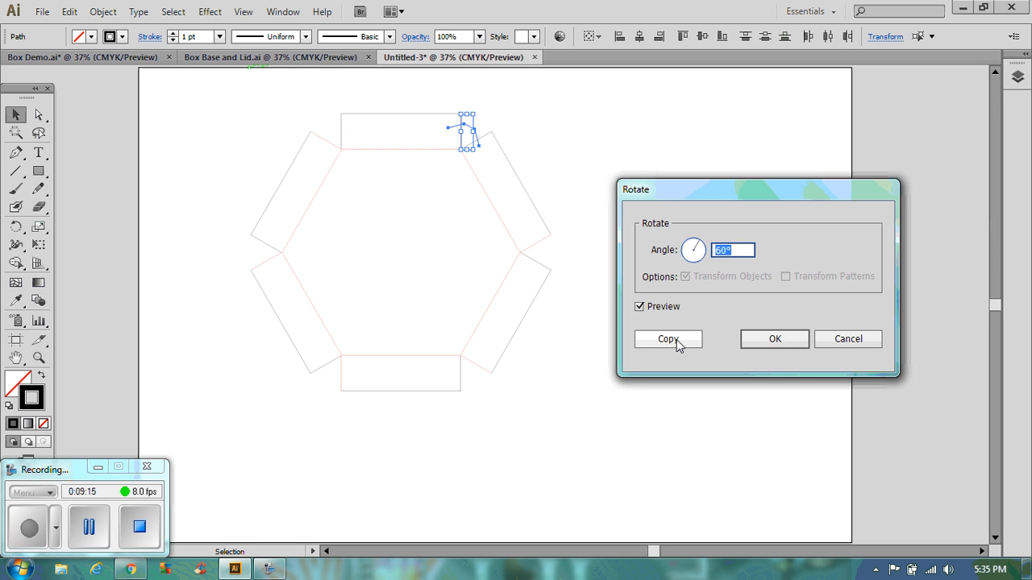
{"action": "left_click", "coordinate": [667, 339]}
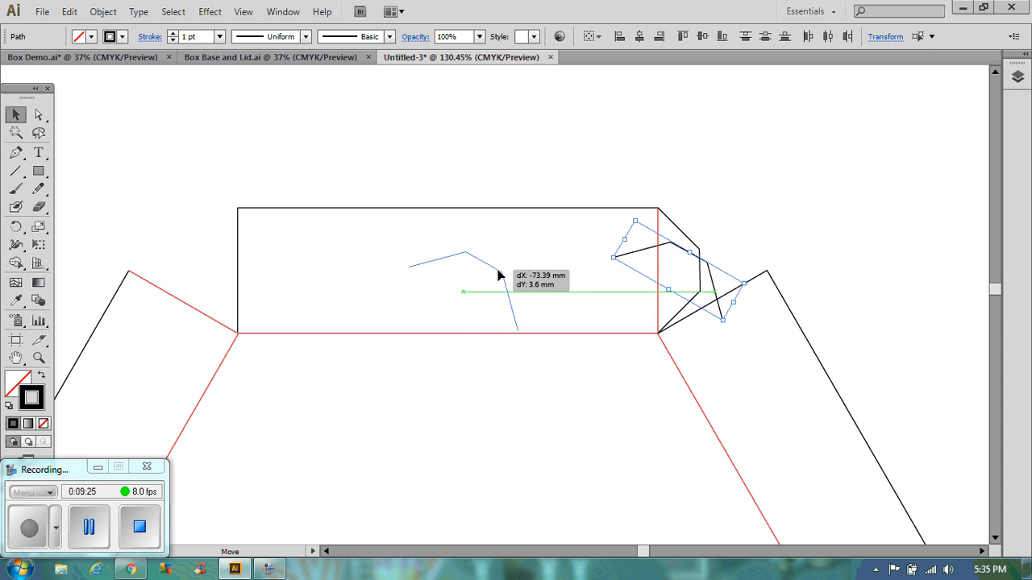
Move the rotated flap copy onto the top tab's left end
{"action": "left_click_drag", "start_coordinate": [499, 277], "coordinate": [229, 277]}
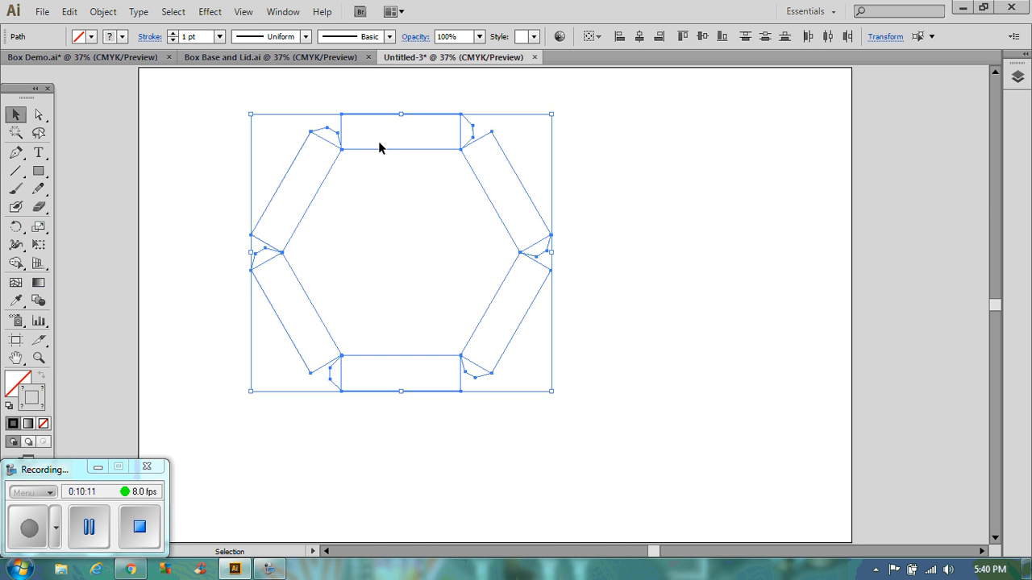
Place a copy of the finished hexagon net to the right of the original
{"action": "left_click_drag", "start_coordinate": [381, 149], "coordinate": [271, 125]}
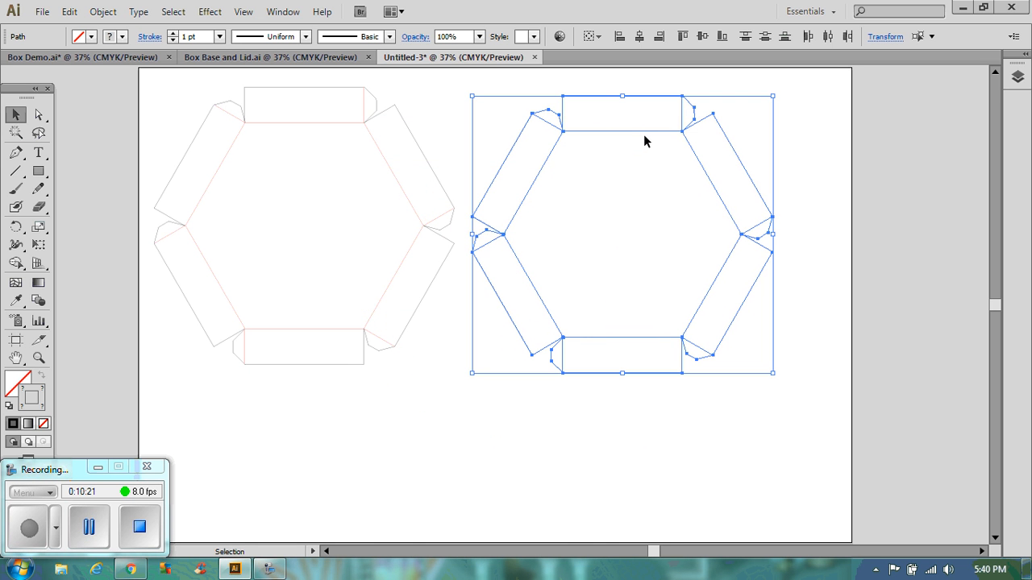
{"action": "mouse_move", "coordinate": [561, 222]}
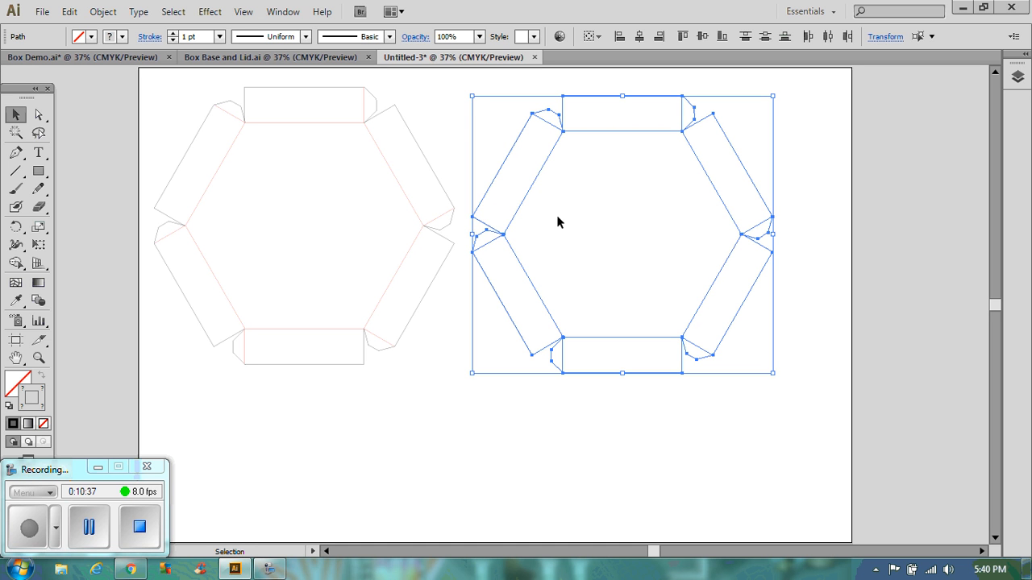
{"action": "mouse_move", "coordinate": [104, 12]}
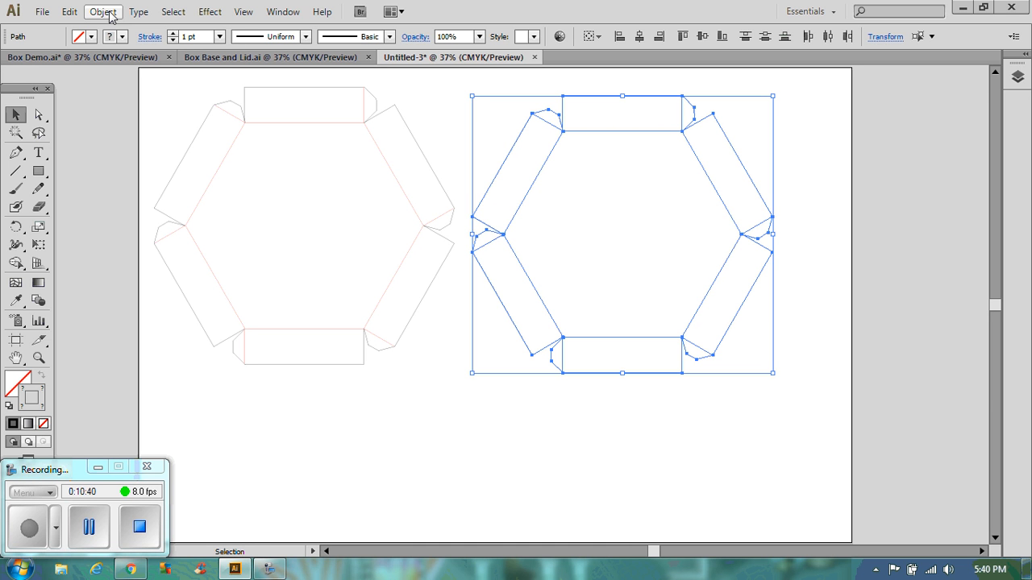
Scale the copied net uniformly to 103% to form the lid
{"action": "left_click", "coordinate": [104, 11]}
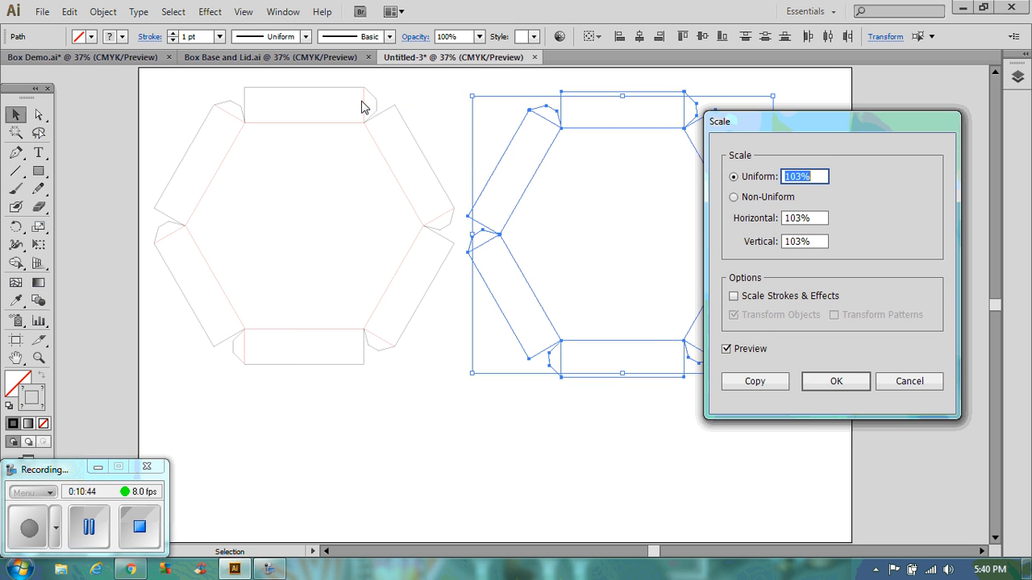
{"action": "mouse_move", "coordinate": [750, 177]}
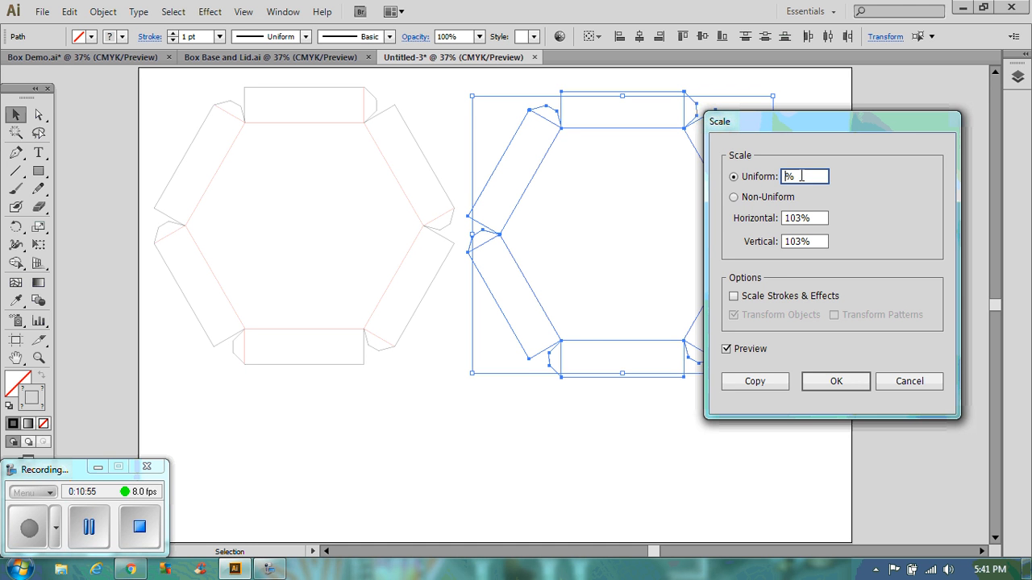
{"action": "type", "text": "103%"}
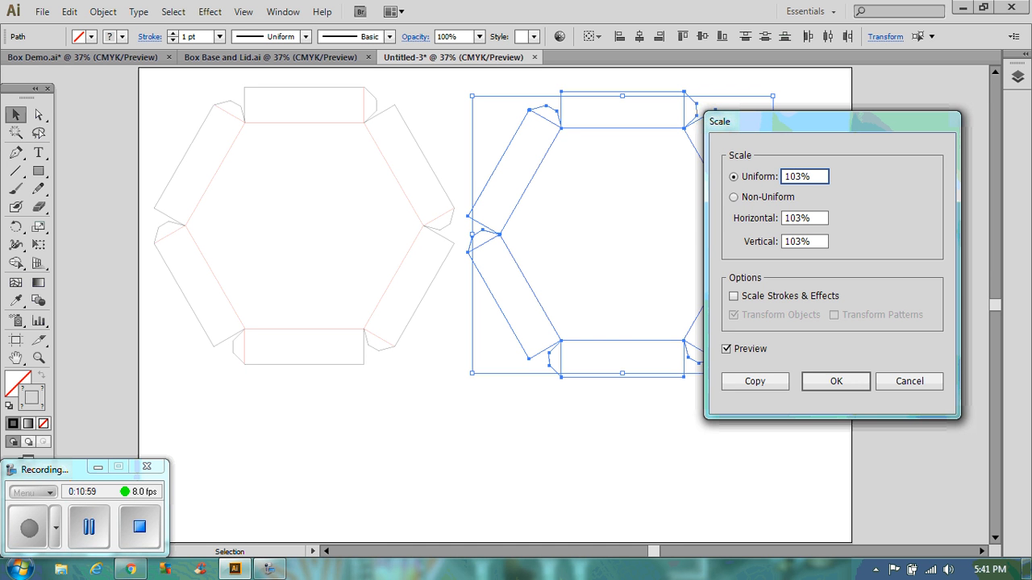
{"action": "mouse_move", "coordinate": [801, 371]}
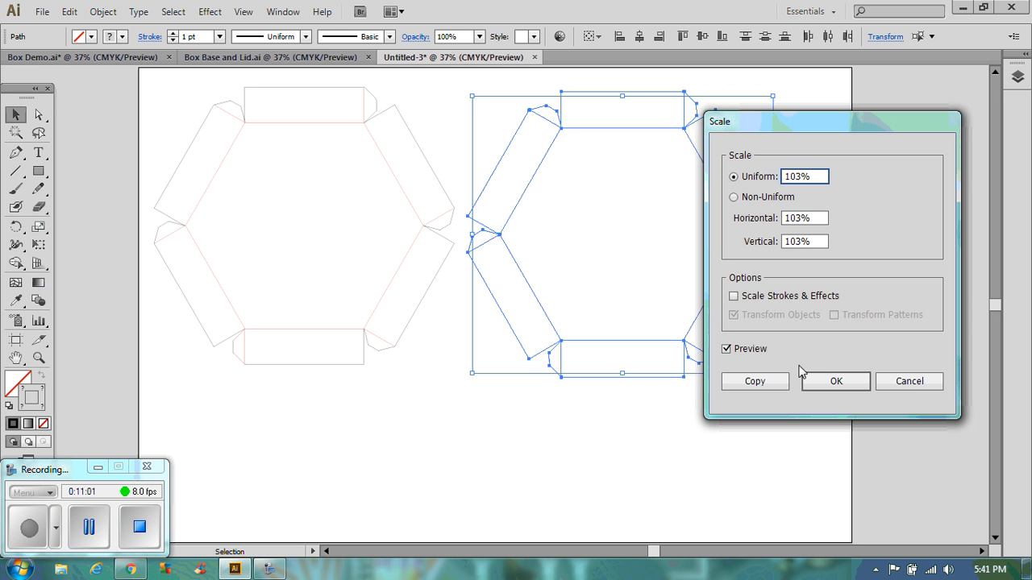
{"action": "mouse_move", "coordinate": [796, 379]}
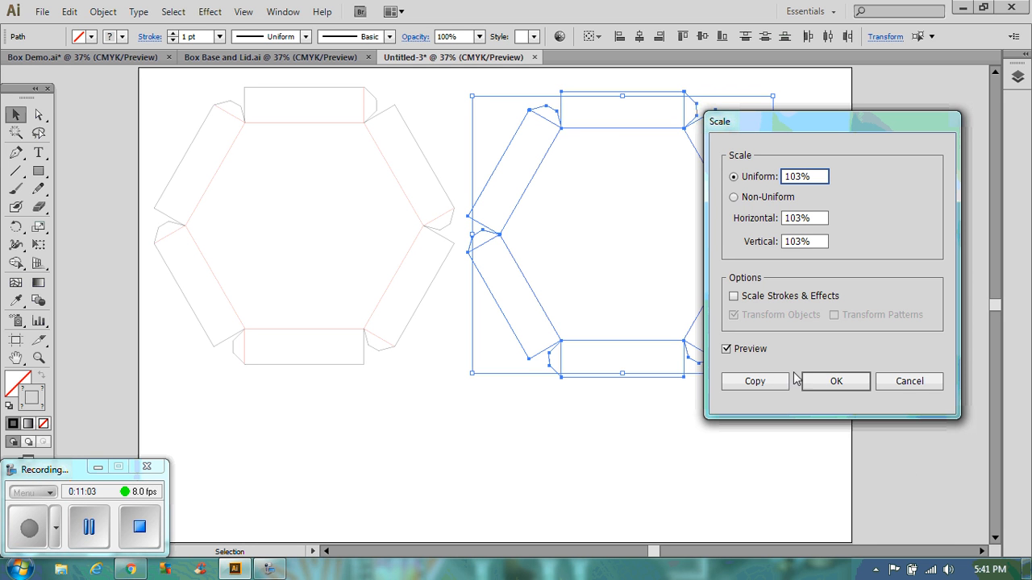
{"action": "left_click", "coordinate": [835, 380]}
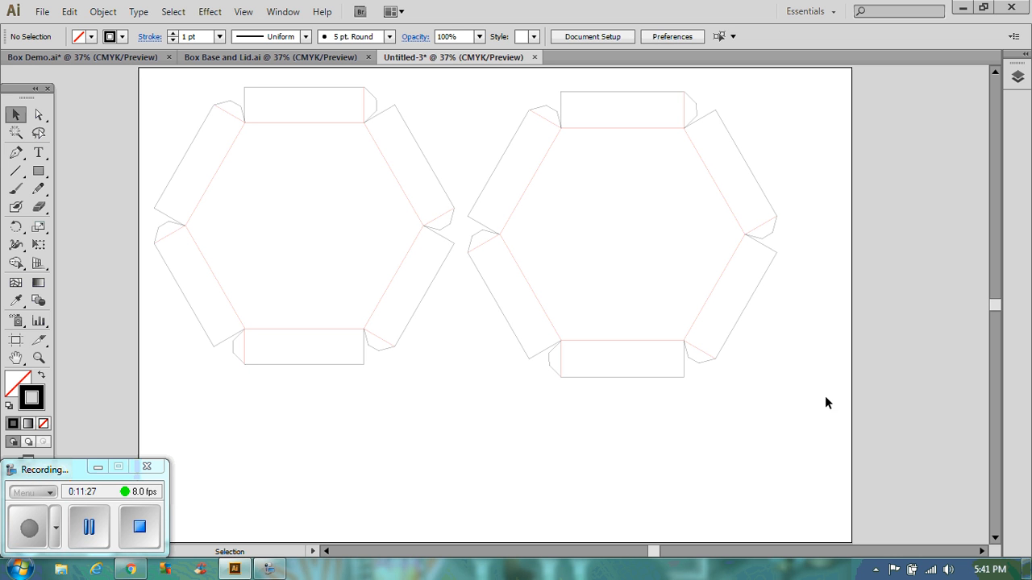
{"action": "left_click_drag", "start_coordinate": [423, 174], "coordinate": [826, 403]}
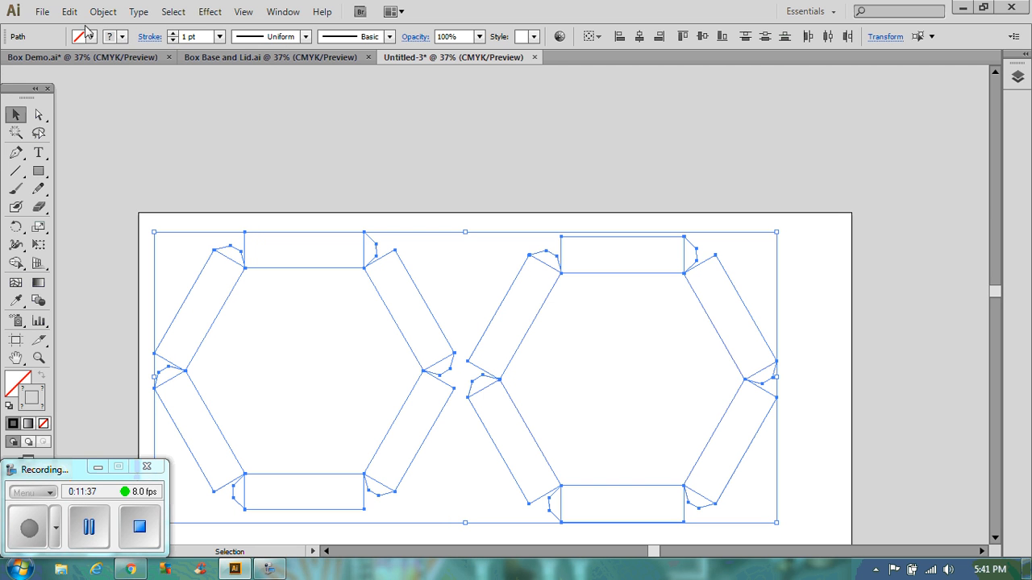
{"action": "mouse_move", "coordinate": [87, 39]}
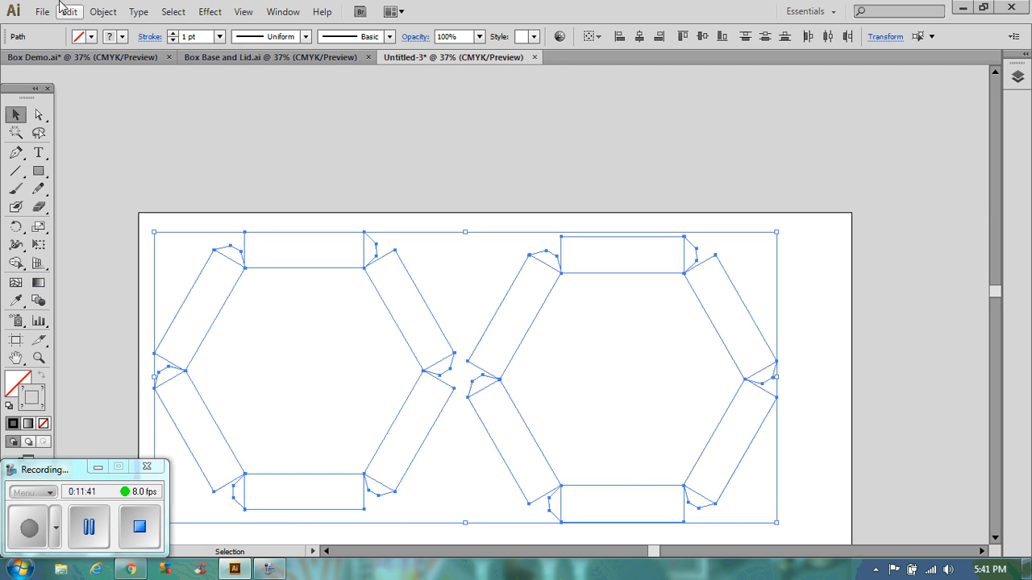
{"action": "left_click", "coordinate": [103, 11]}
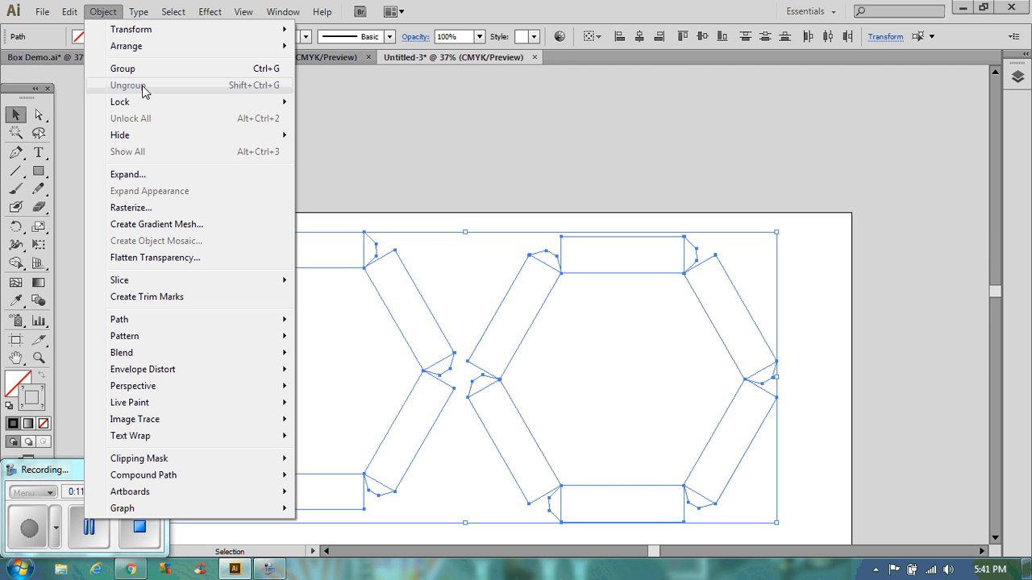
{"action": "mouse_move", "coordinate": [271, 90]}
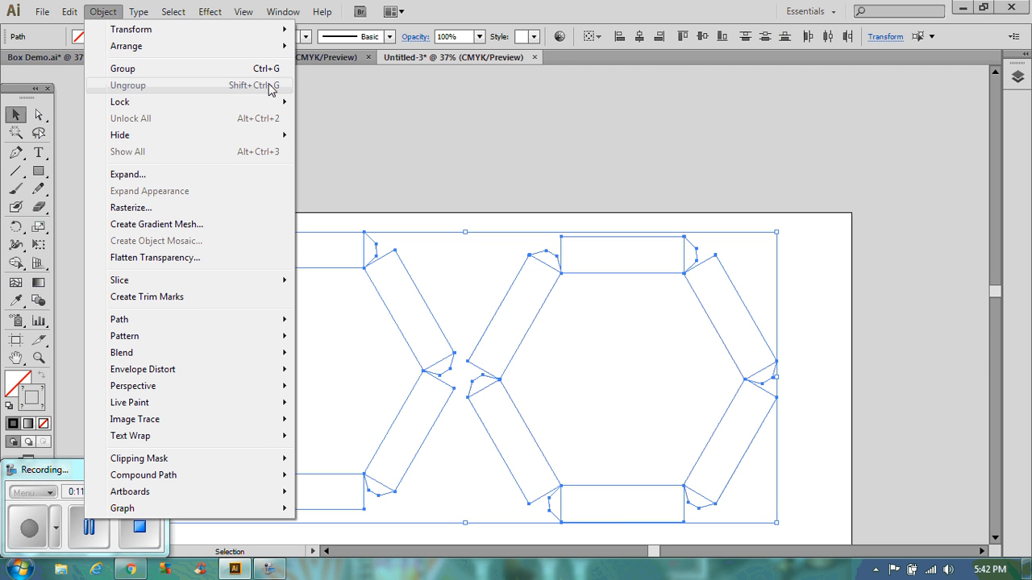
{"action": "mouse_move", "coordinate": [261, 95]}
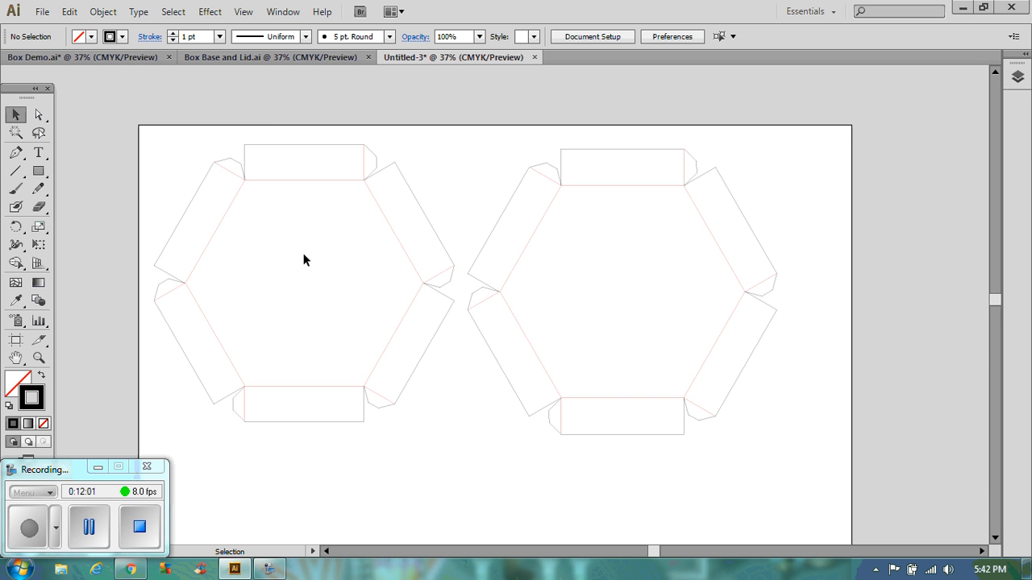
Save the drawing as Octagon Box.ai, accepting the Illustrator options
{"action": "left_click", "coordinate": [41, 11]}
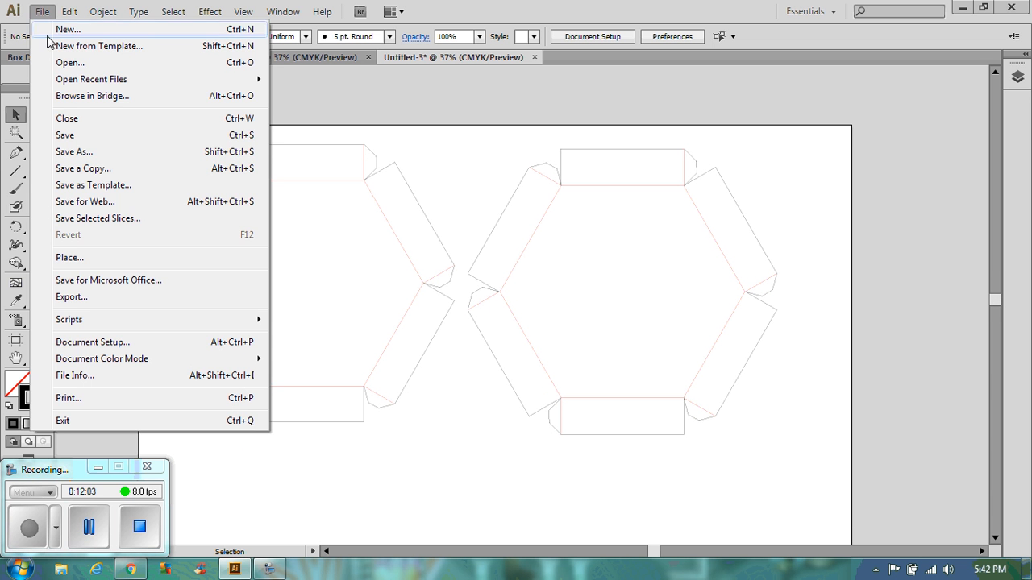
{"action": "left_click", "coordinate": [74, 152]}
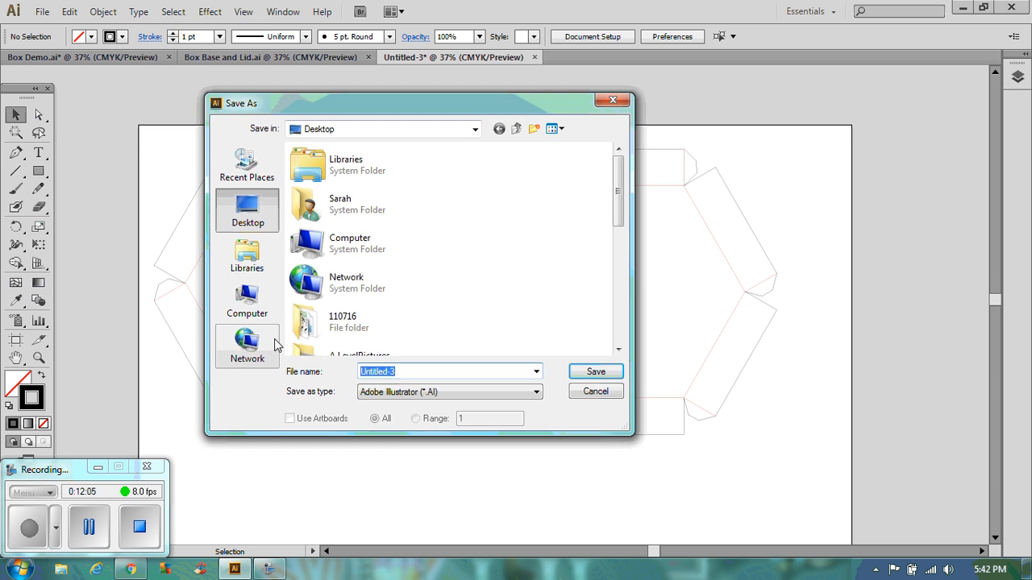
{"action": "mouse_move", "coordinate": [487, 362]}
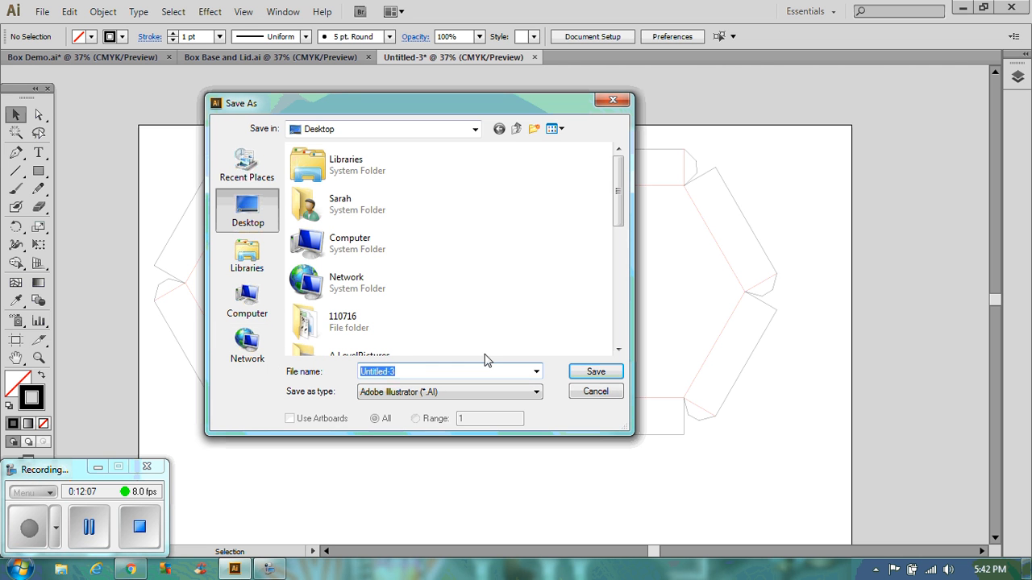
{"action": "type", "text": "Octagon Box.ai"}
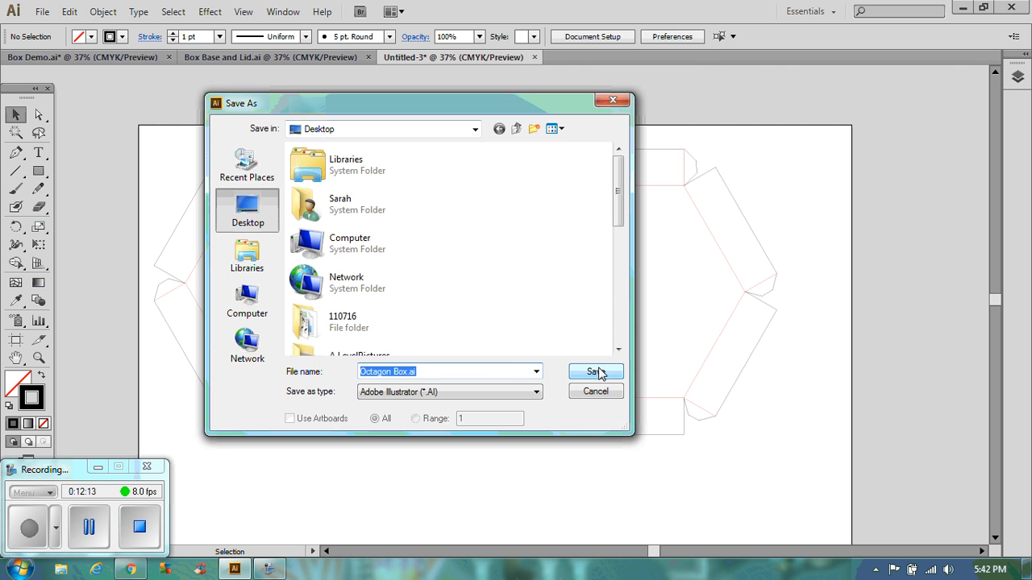
{"action": "left_click", "coordinate": [595, 371]}
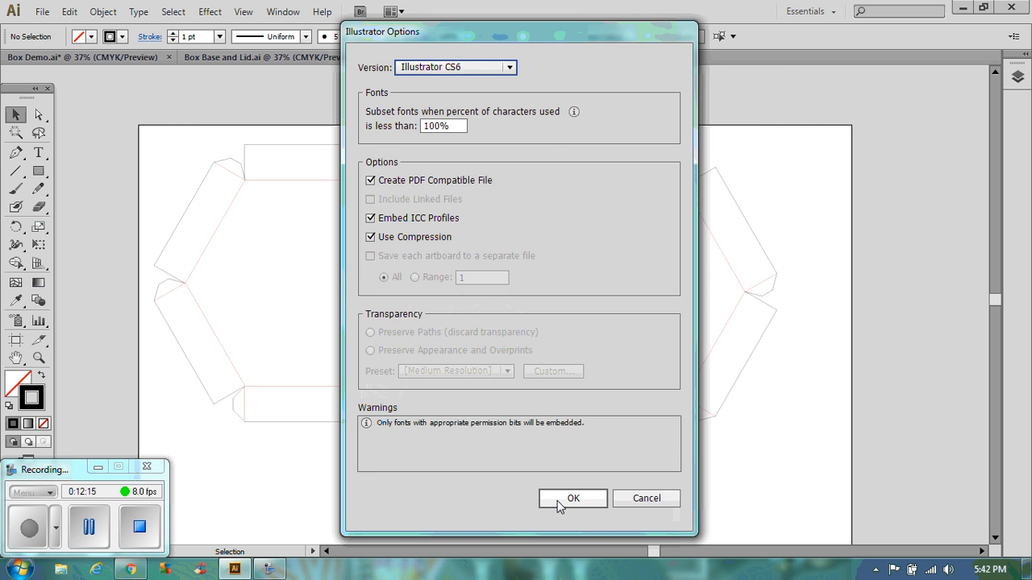
{"action": "left_click", "coordinate": [574, 498]}
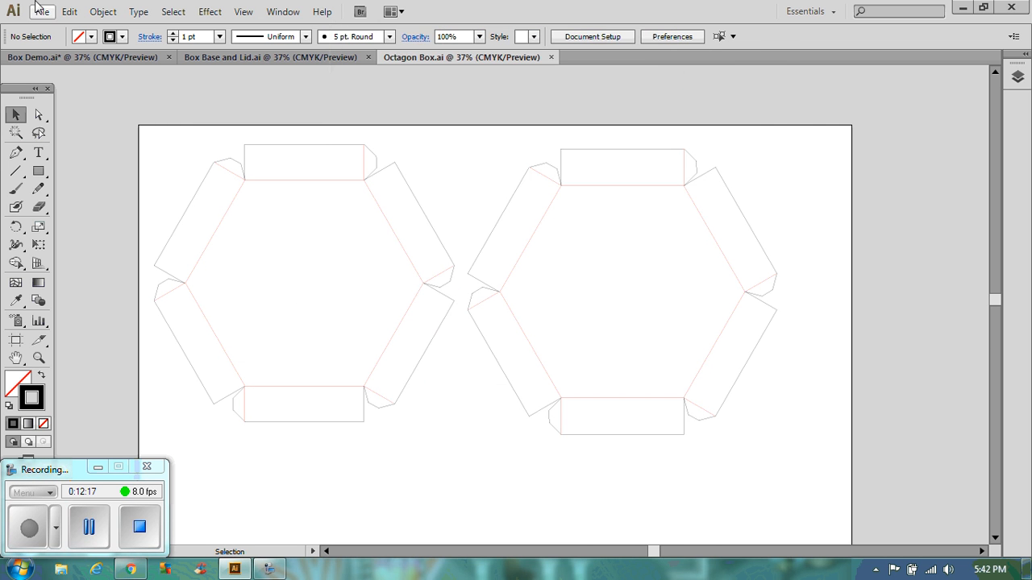
Export the nets as an AutoCAD Interchange File (DXF) named Octagon Box with default settings
{"action": "left_click", "coordinate": [42, 11]}
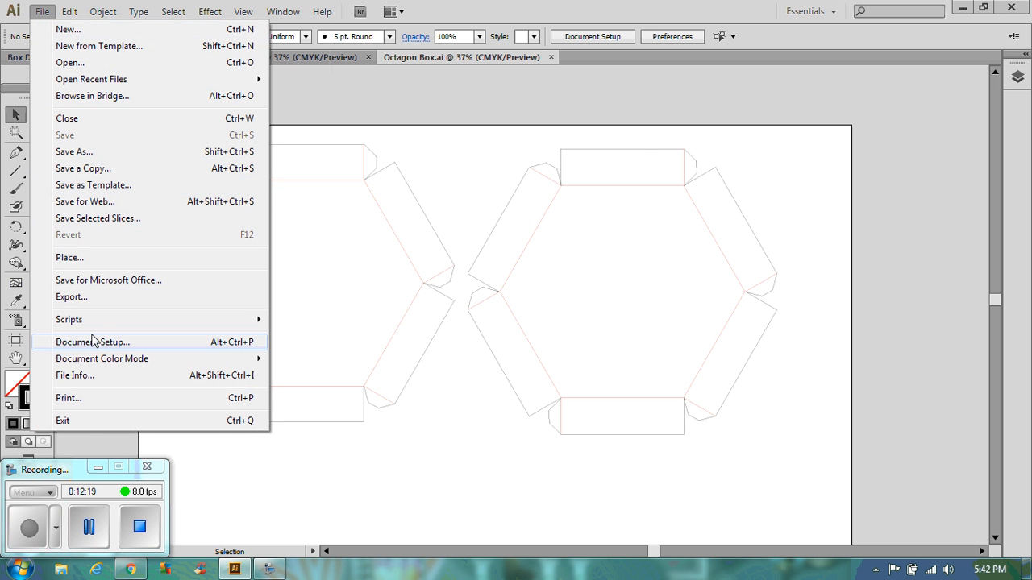
{"action": "left_click", "coordinate": [71, 297]}
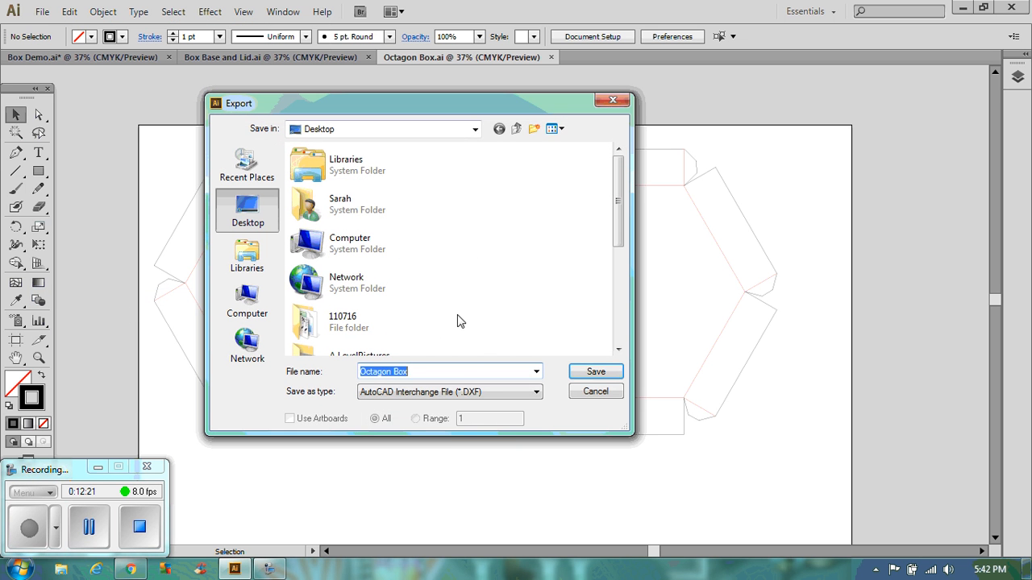
{"action": "left_click", "coordinate": [448, 392]}
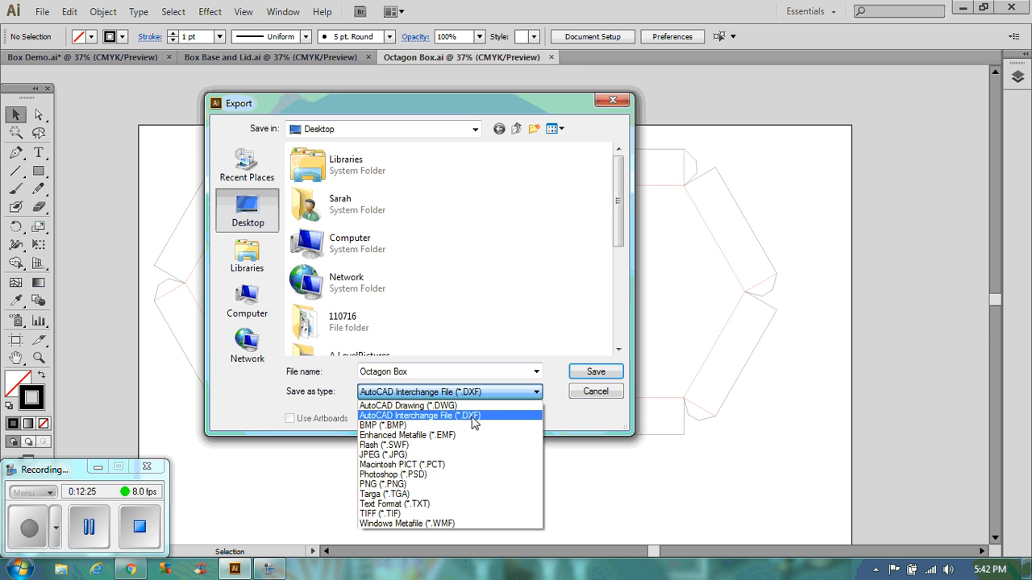
{"action": "left_click", "coordinate": [419, 416]}
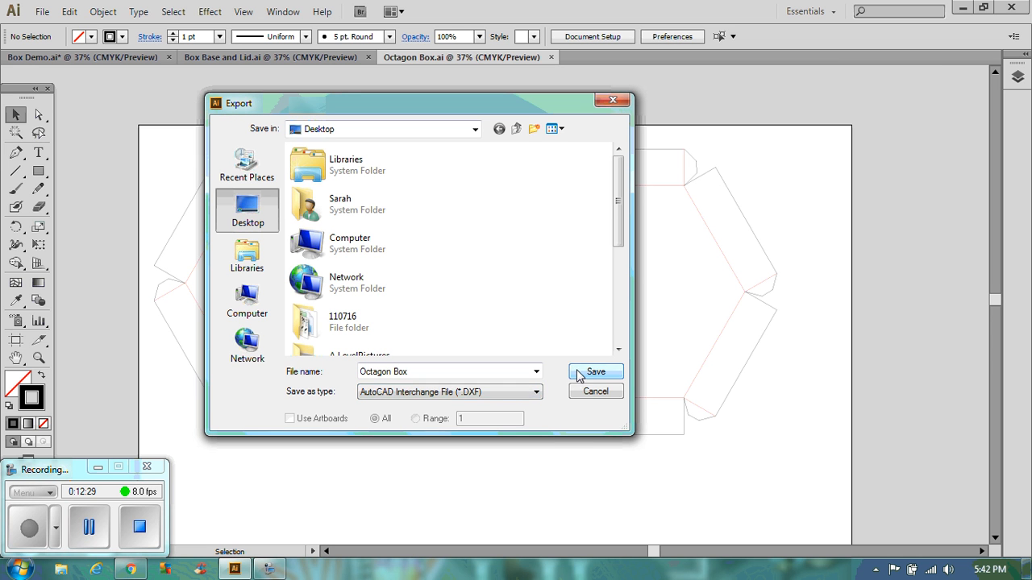
{"action": "left_click", "coordinate": [594, 371]}
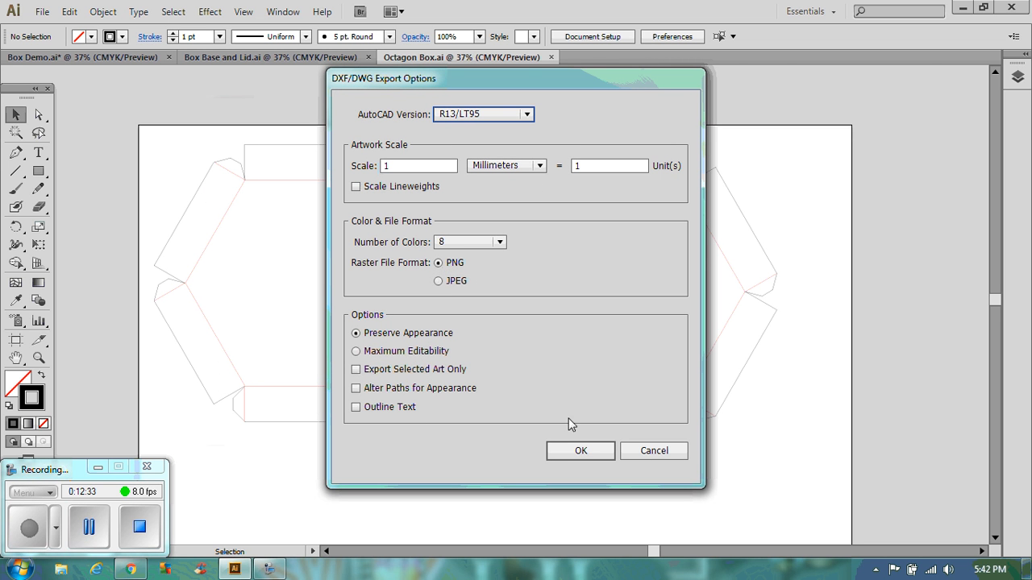
{"action": "mouse_move", "coordinate": [416, 139]}
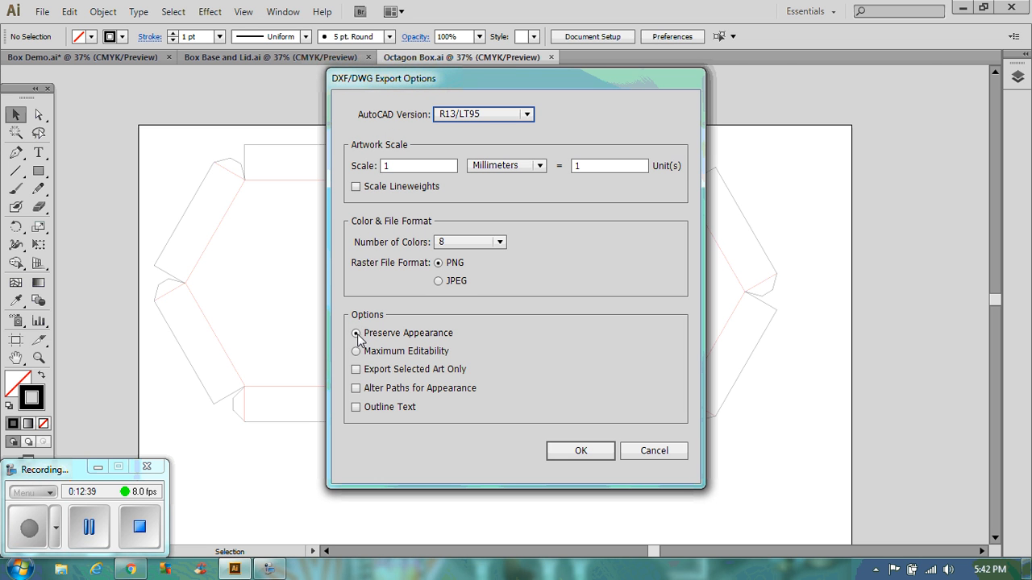
{"action": "mouse_move", "coordinate": [580, 450]}
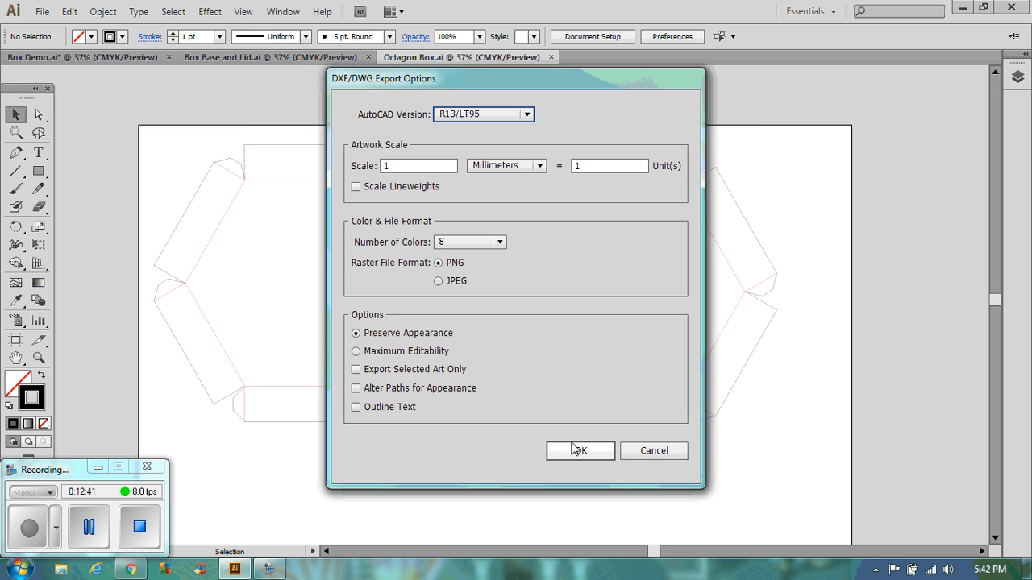
{"action": "left_click", "coordinate": [579, 449]}
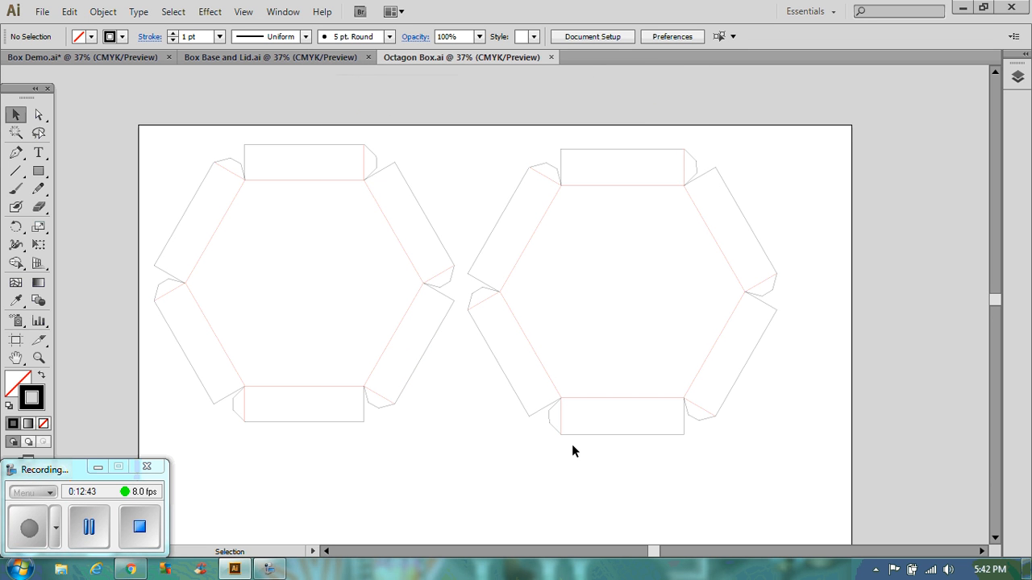